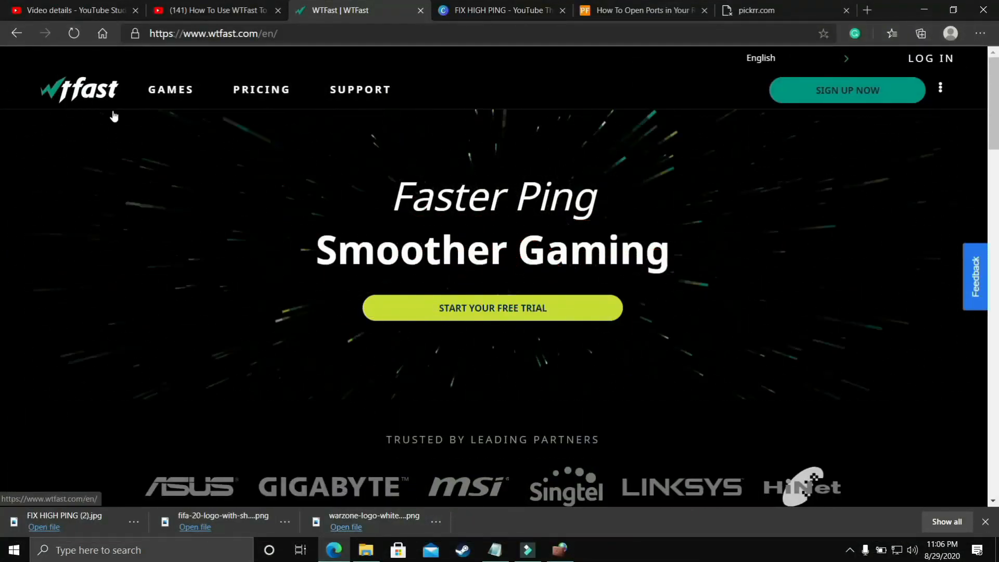
Launch Command Prompt by searching 'cmd' from the taskbar.
{"action": "scroll", "scroll_direction": "down", "scroll_amount": 3}
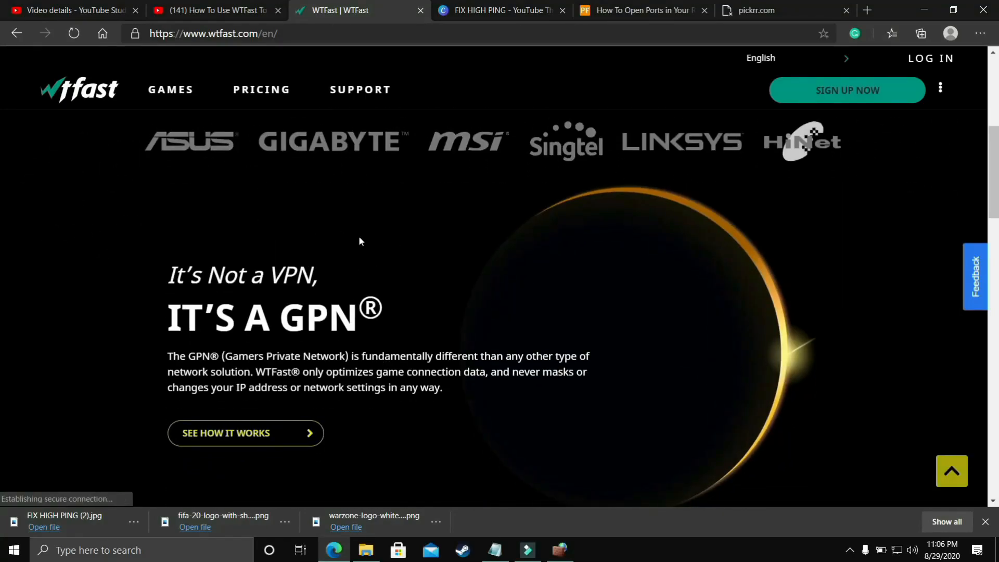
{"action": "scroll", "scroll_direction": "down", "scroll_amount": 3}
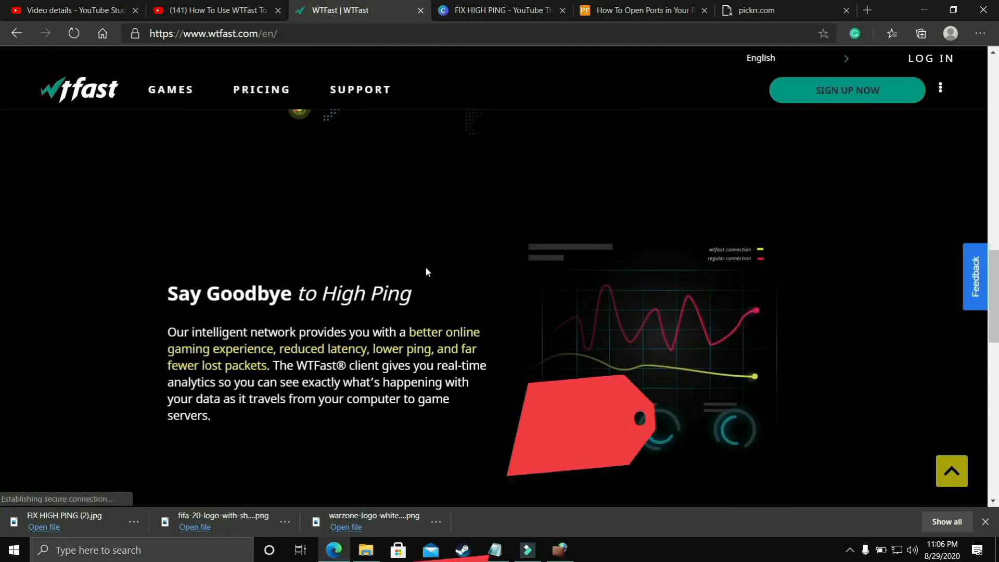
{"action": "scroll", "scroll_direction": "down", "scroll_amount": 3}
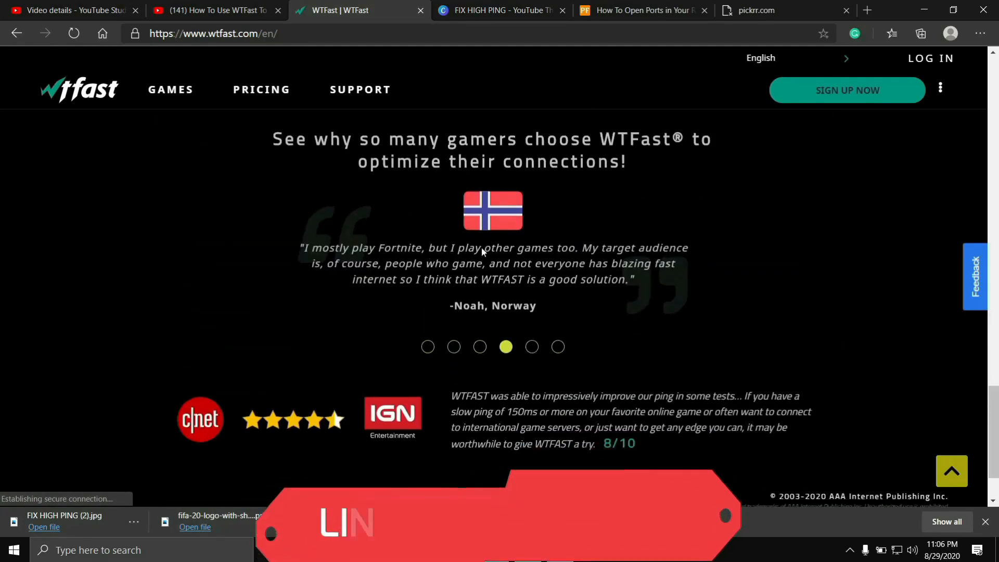
{"action": "left_click", "coordinate": [213, 11]}
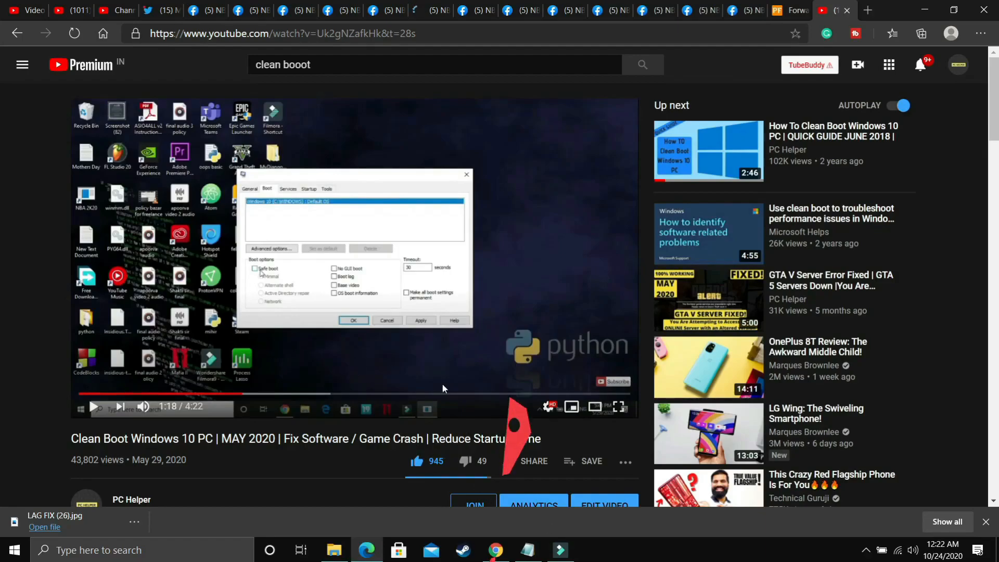
{"action": "scroll", "scroll_direction": "down", "scroll_amount": 3}
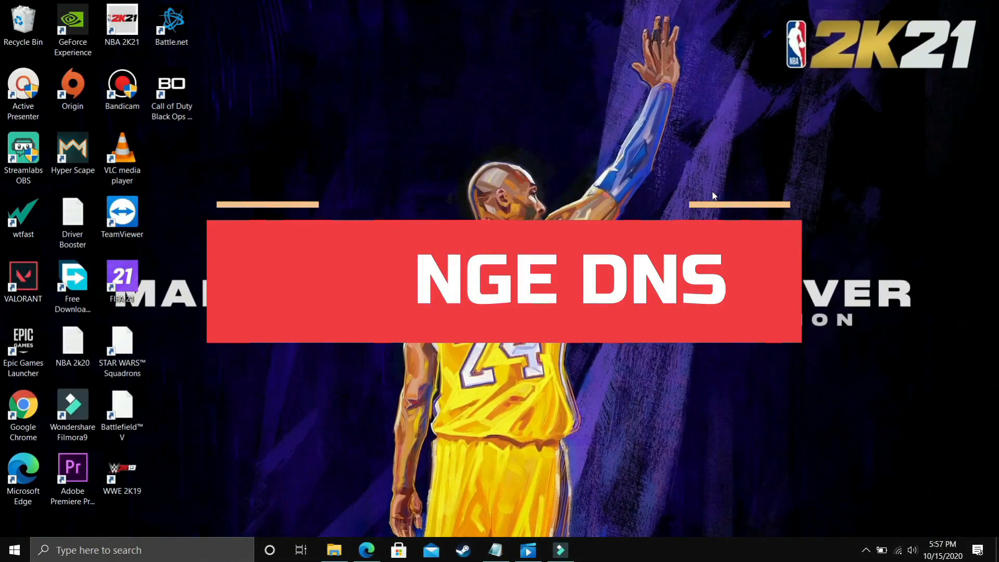
{"action": "left_click", "coordinate": [127, 550]}
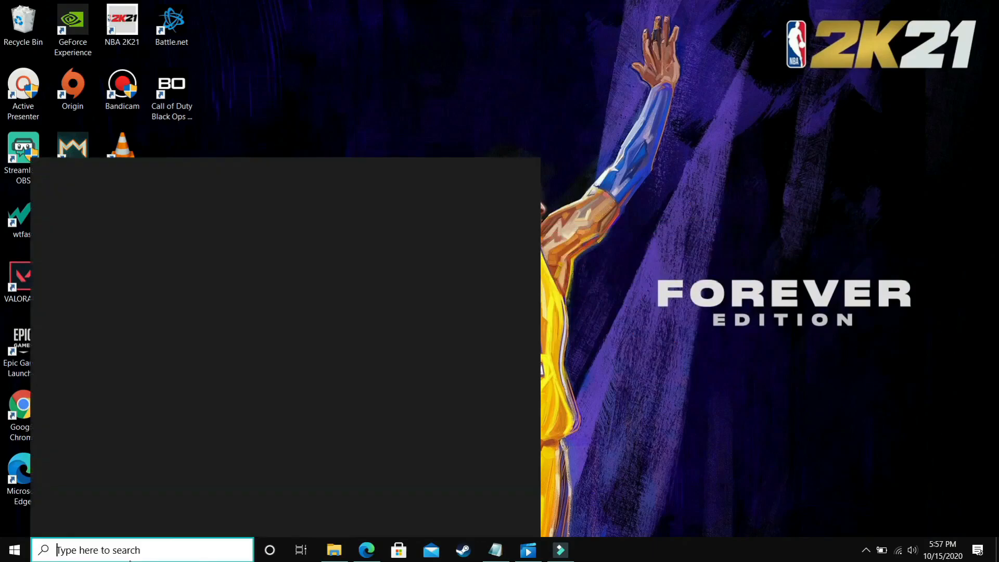
{"action": "type", "text": "c"}
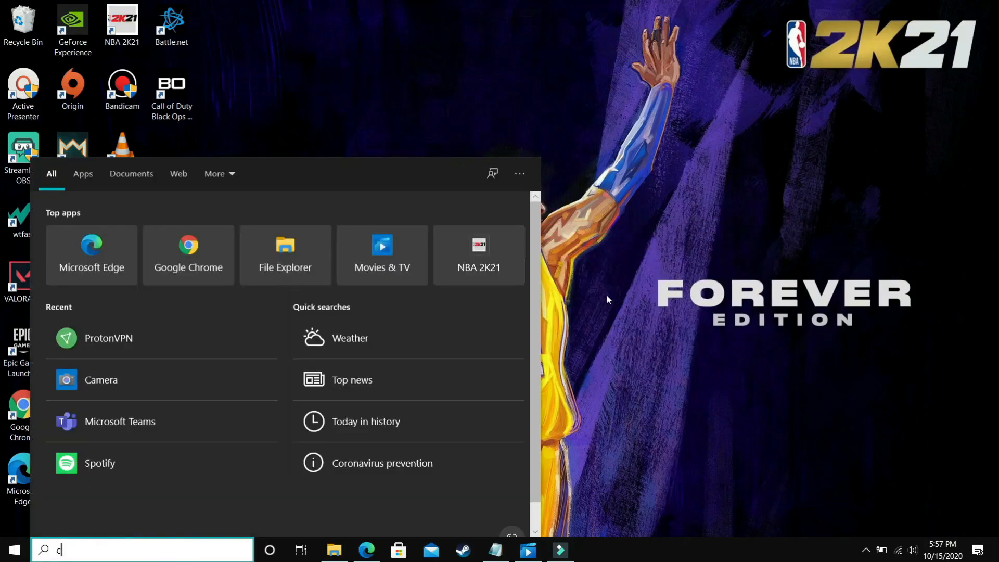
{"action": "type", "text": "md"}
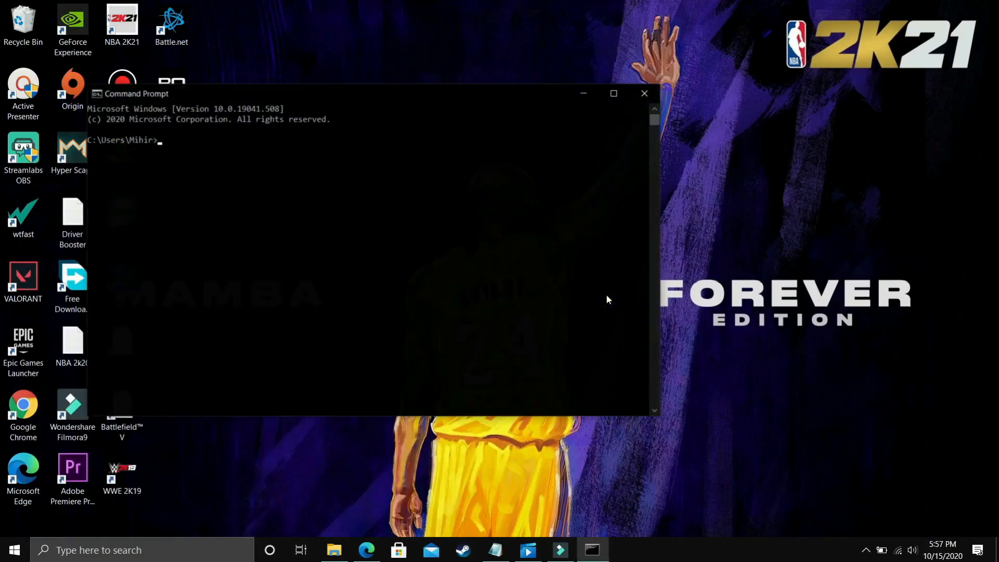
Ping 1.1.1.1 and then 8.8.8.8 to compare the DNS servers' response times.
{"action": "type", "text": "p"}
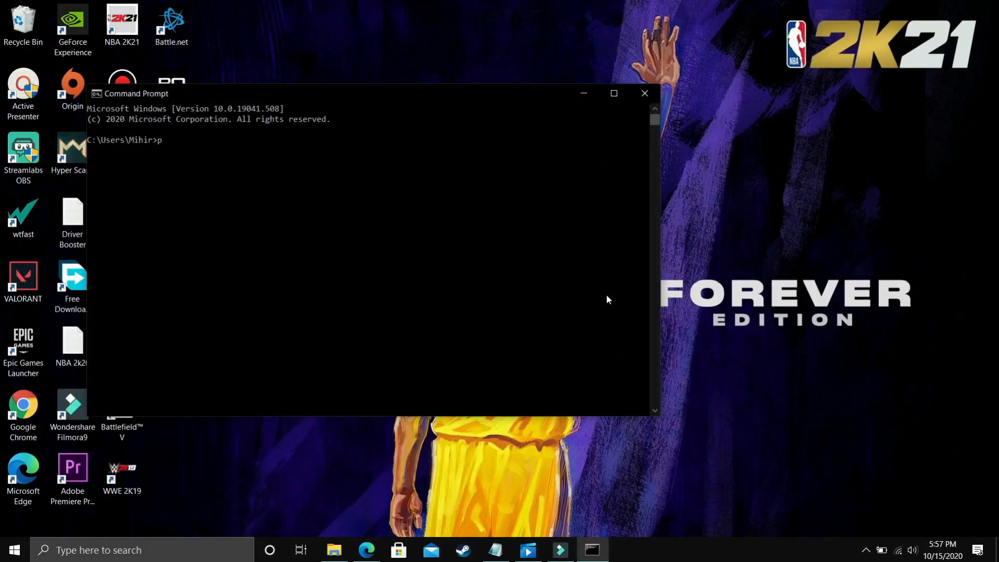
{"action": "type", "text": "ing 1"}
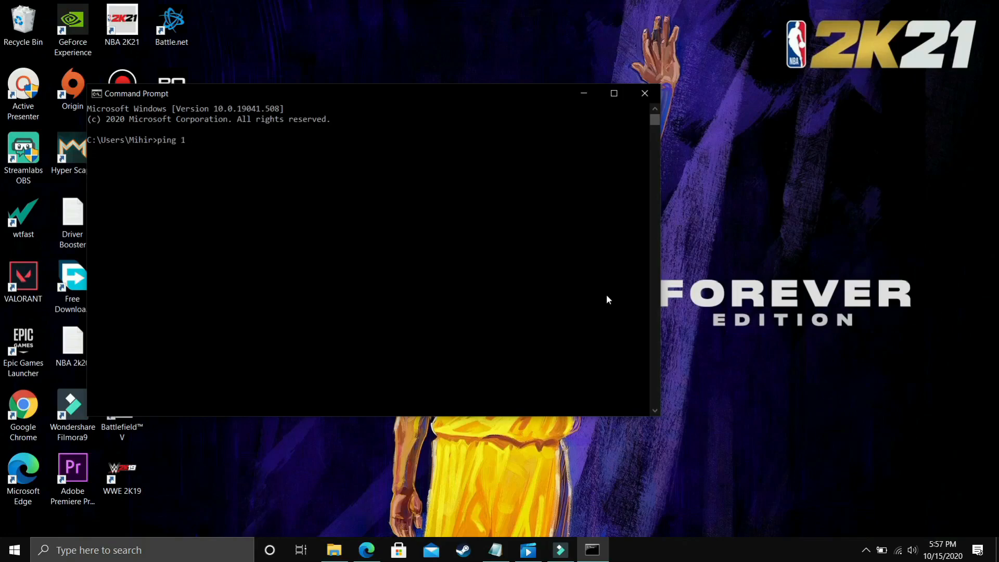
{"action": "type", "text": ".1.1.1"}
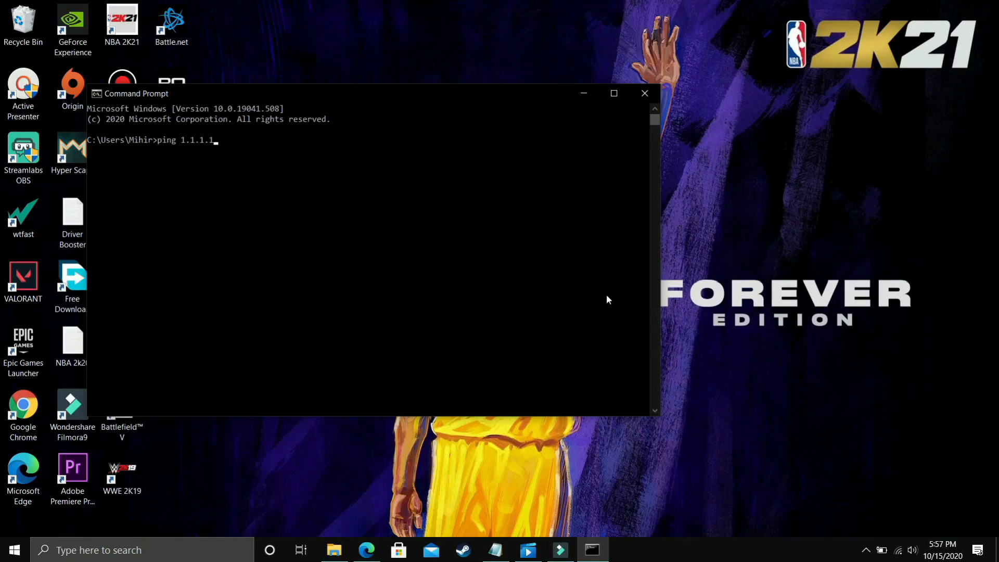
{"action": "key", "text": "enter"}
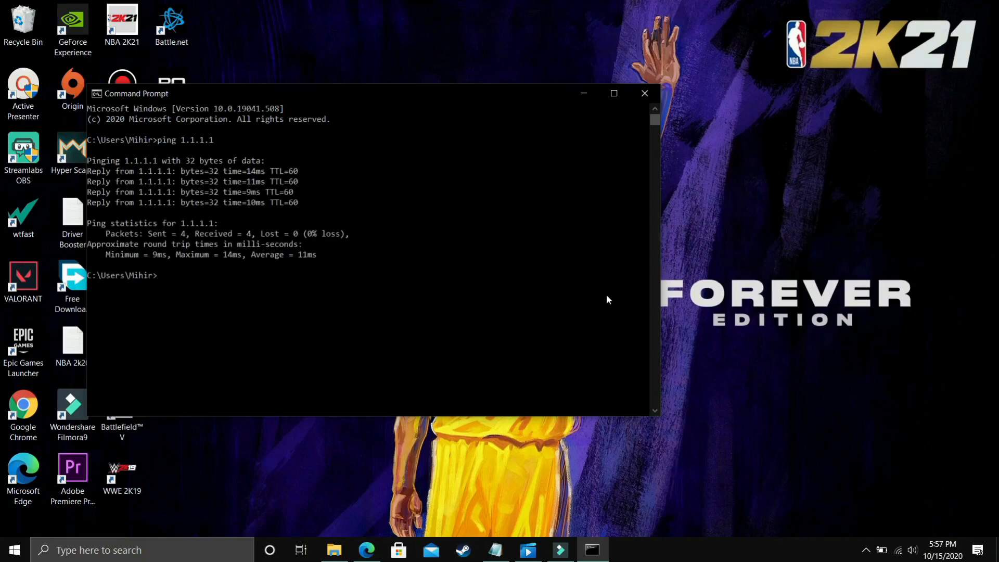
{"action": "mouse_move", "coordinate": [318, 275]}
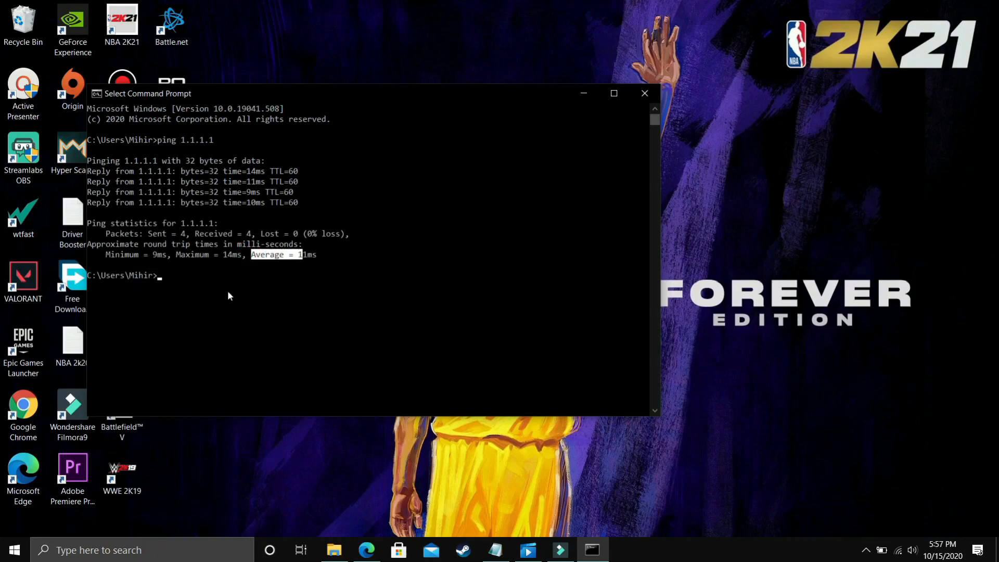
{"action": "type", "text": "ping"}
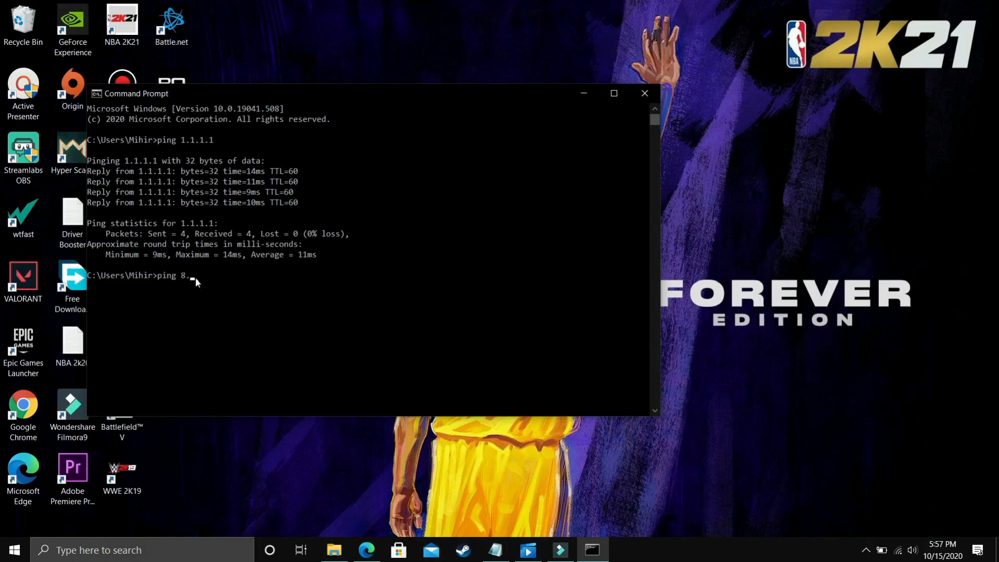
{"action": "type", "text": "8.8.8"}
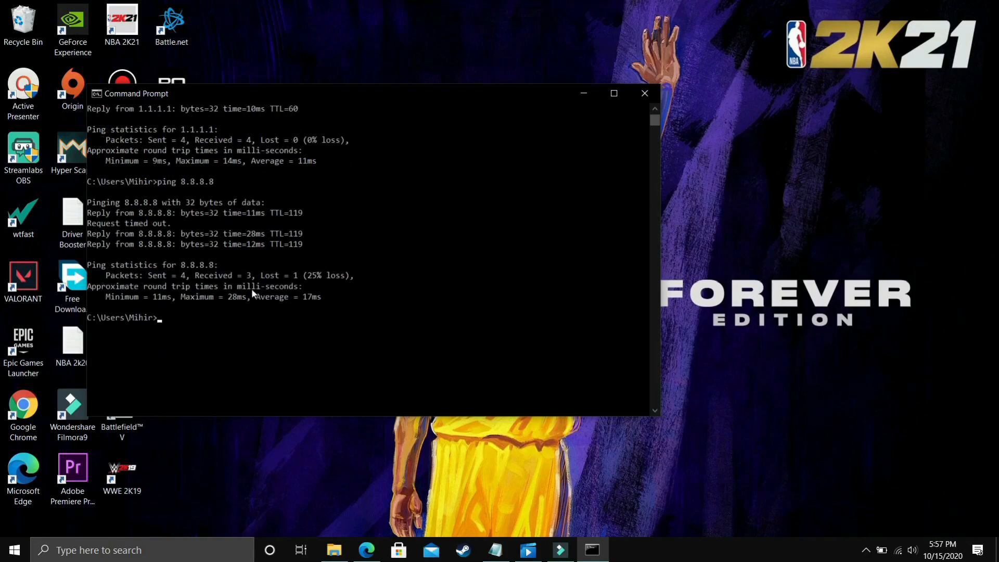
{"action": "mouse_move", "coordinate": [242, 249]}
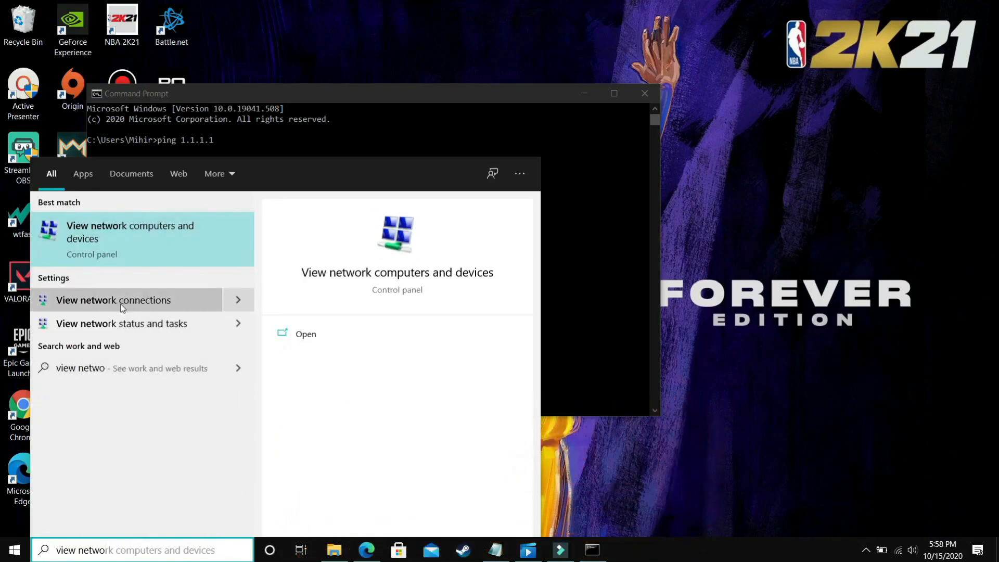
Reach the Wi-Fi adapter's Internet Protocol Version 4 (TCP/IPv4) properties from Network Connections.
{"action": "left_click", "coordinate": [113, 299]}
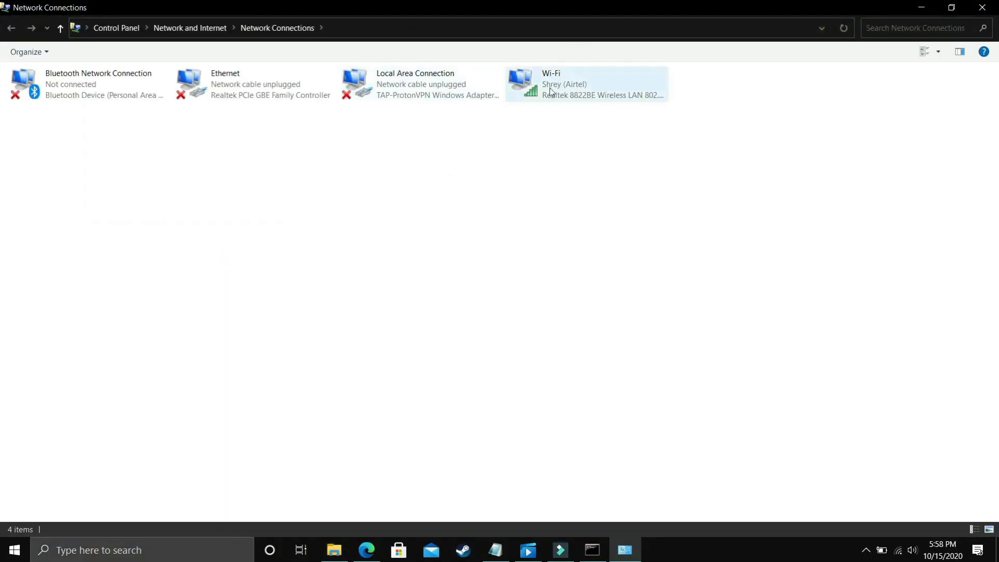
{"action": "mouse_move", "coordinate": [645, 83]}
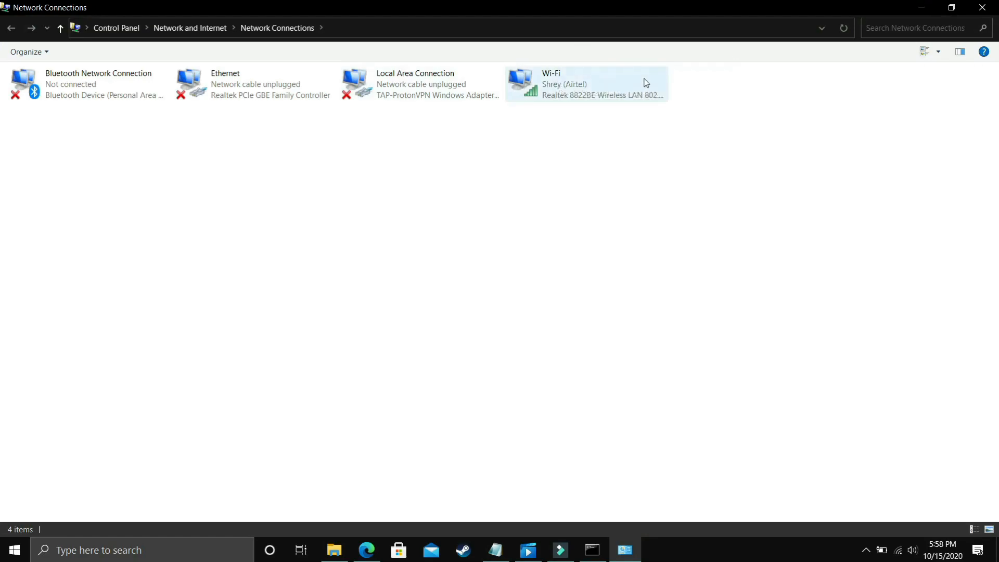
{"action": "double_click", "coordinate": [563, 83]}
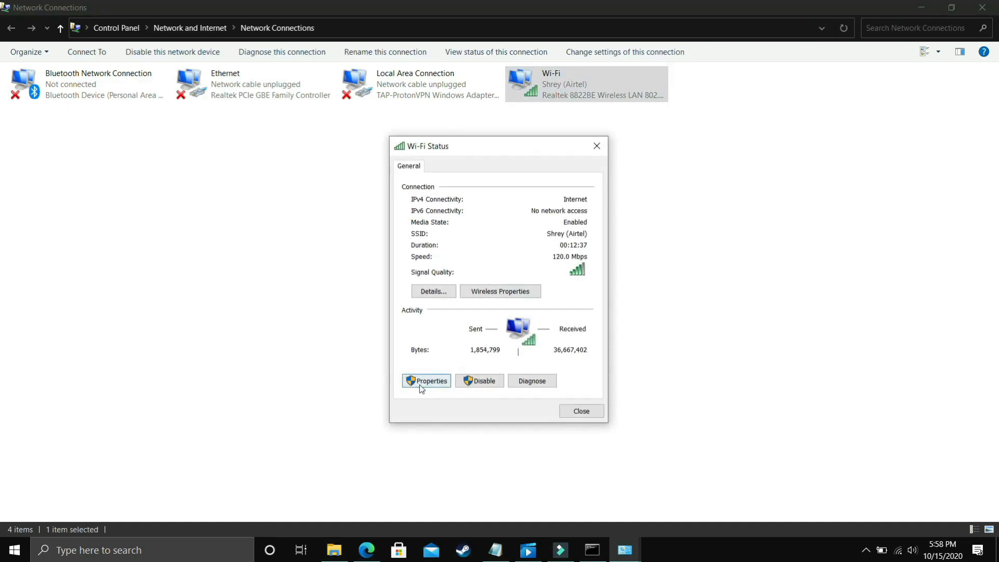
{"action": "left_click", "coordinate": [426, 381]}
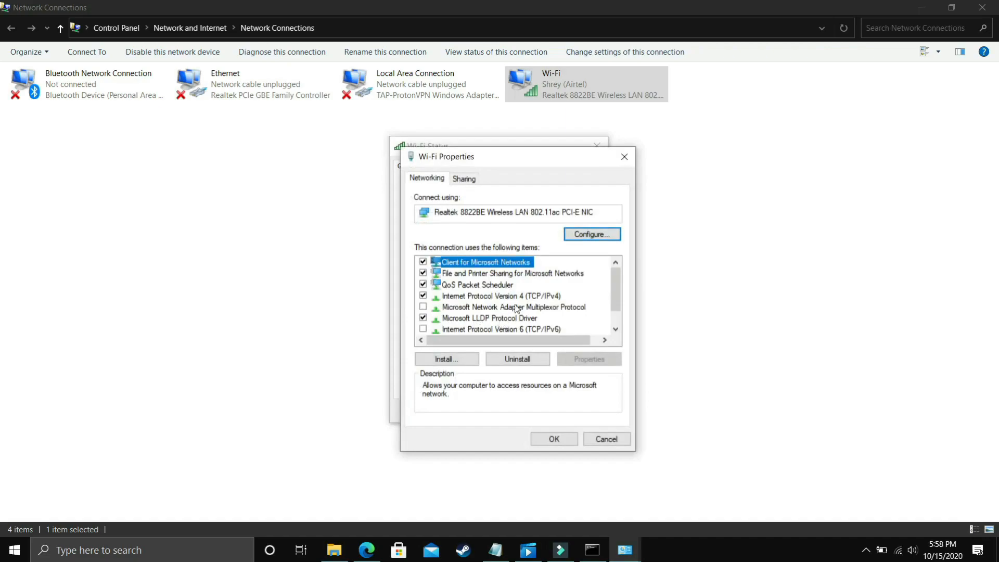
{"action": "left_click", "coordinate": [501, 295]}
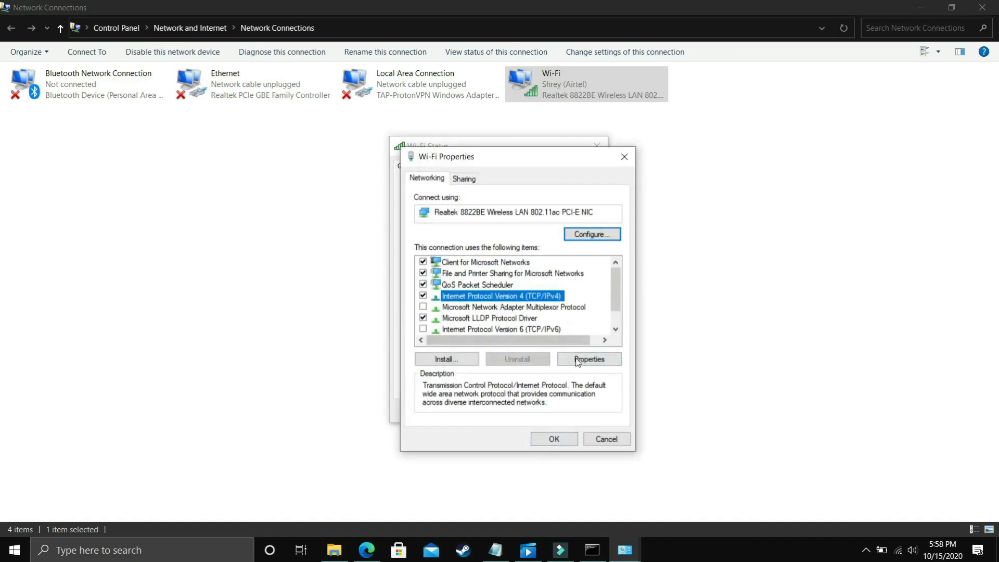
{"action": "left_click", "coordinate": [588, 359]}
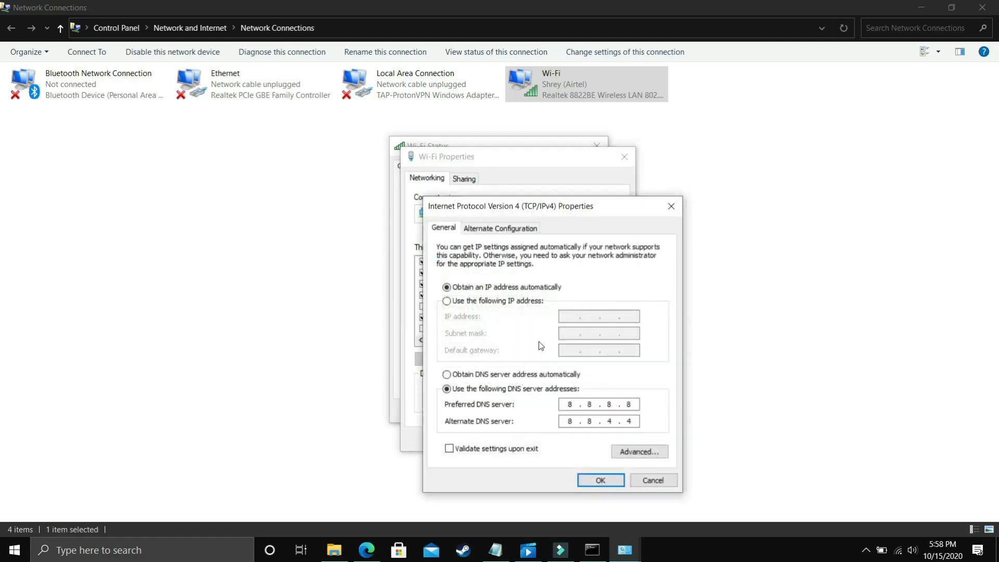
Set manual DNS servers 8.8.8.8 and 8.8.4.4 with validation on exit, and confirm.
{"action": "left_click", "coordinate": [447, 374]}
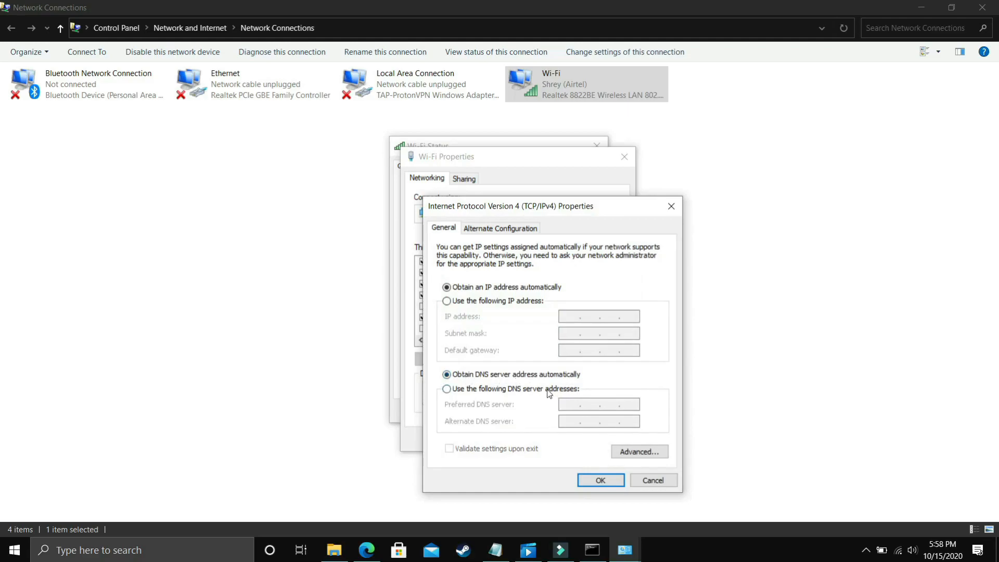
{"action": "left_click", "coordinate": [446, 389]}
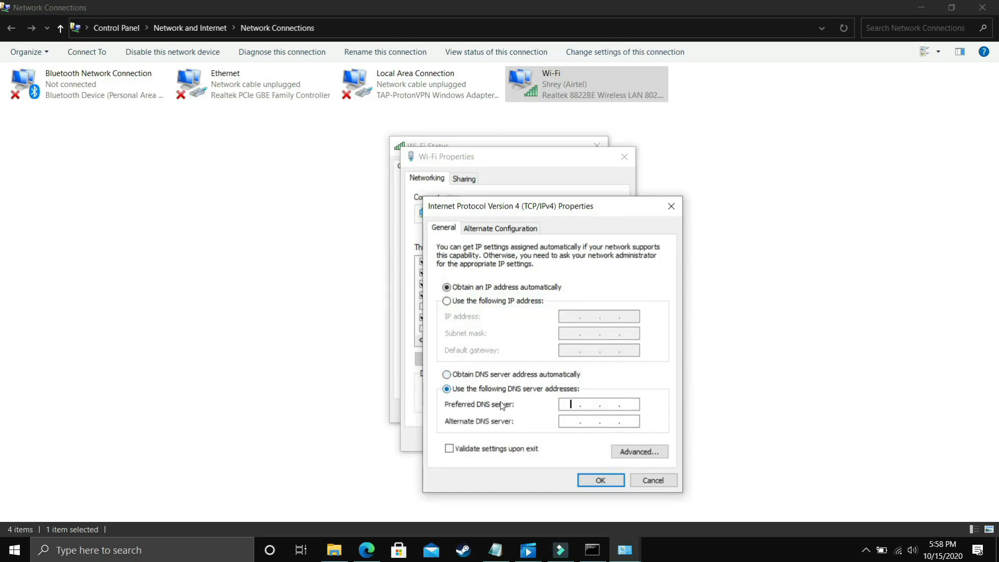
{"action": "mouse_move", "coordinate": [471, 403]}
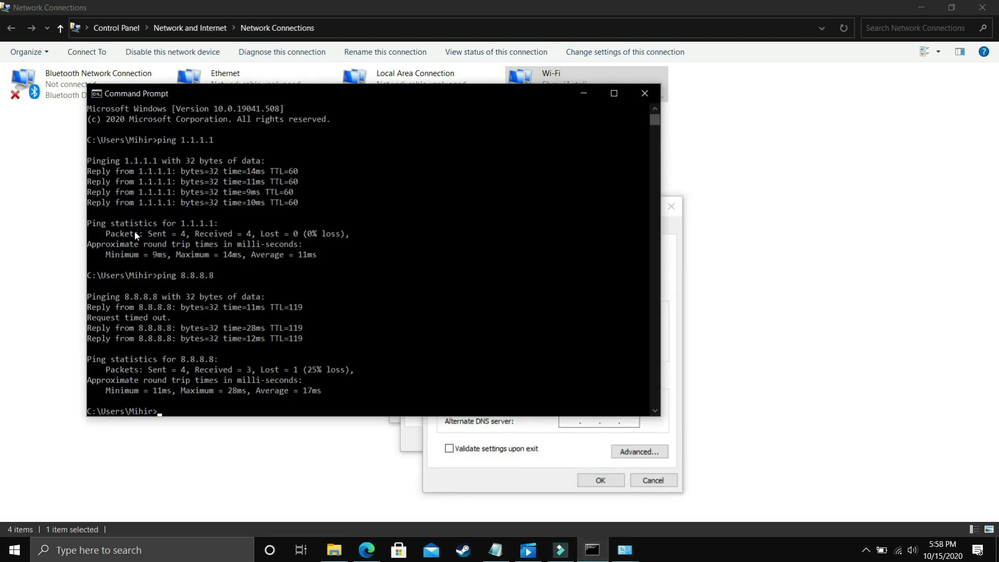
{"action": "mouse_move", "coordinate": [552, 428]}
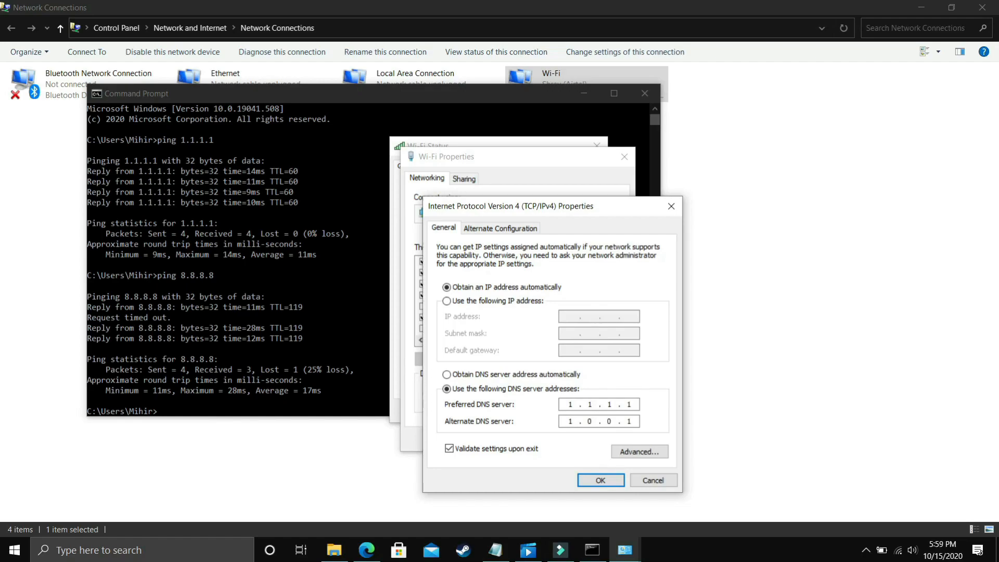
{"action": "left_click", "coordinate": [578, 403]}
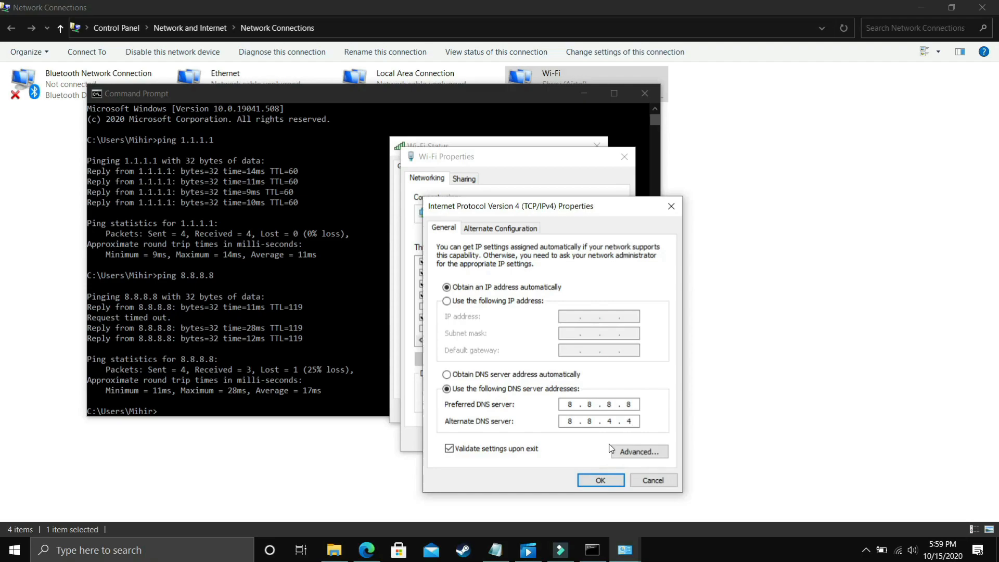
{"action": "left_click", "coordinate": [629, 422]}
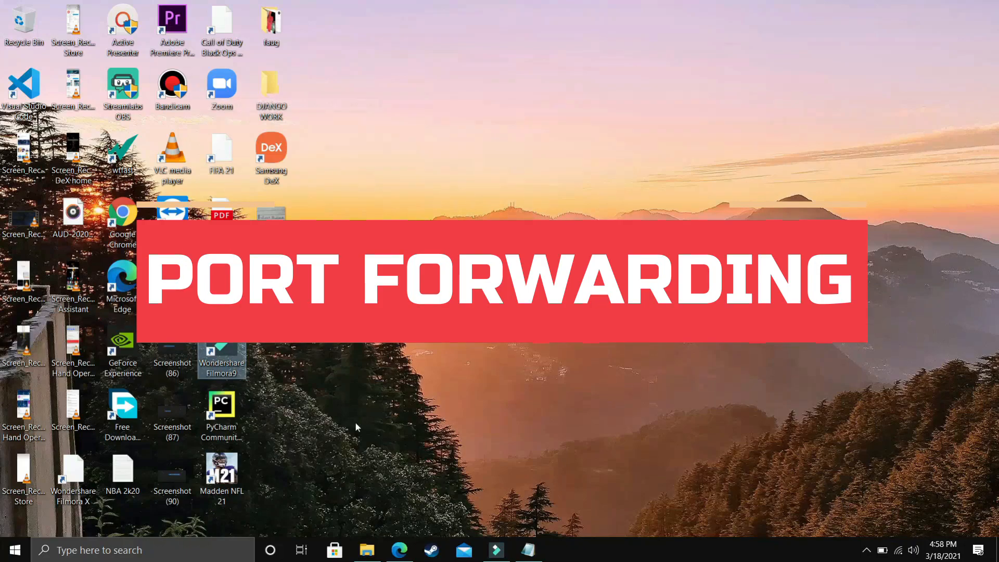
Select the Fortnite PC TCP ports on portforward.com, then search Windows for 'firewall'.
{"action": "left_click", "coordinate": [399, 549]}
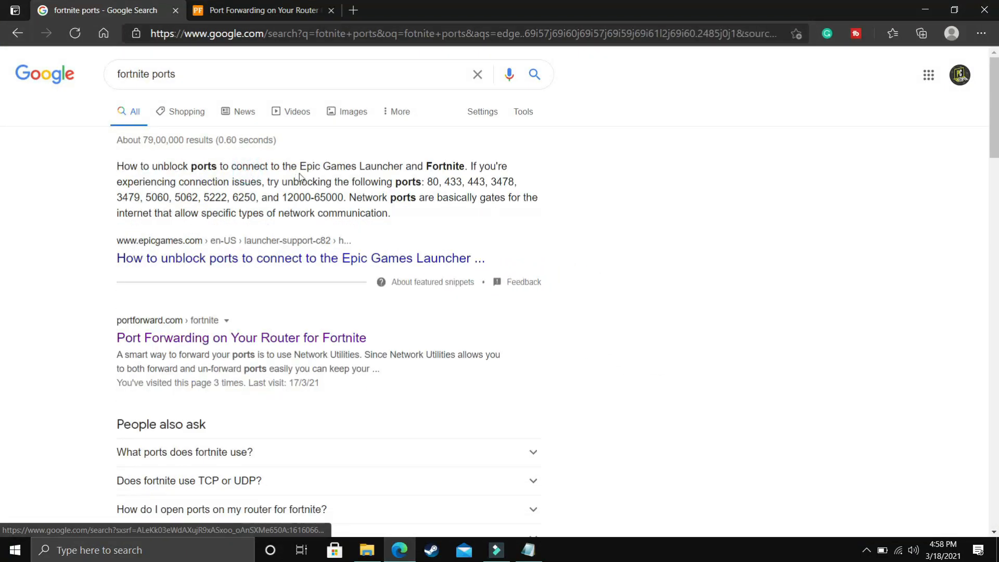
{"action": "scroll", "scroll_direction": "down", "scroll_amount": 3}
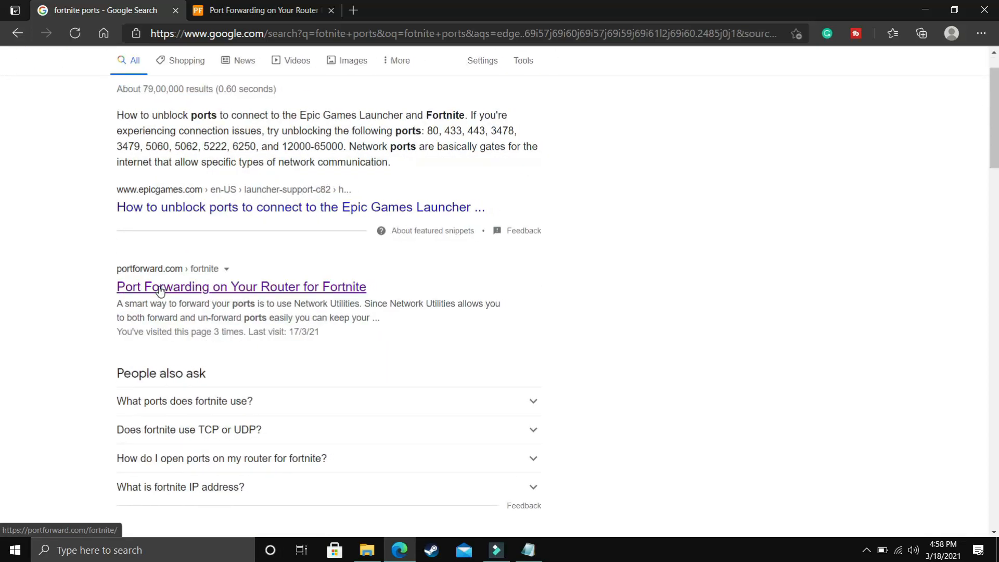
{"action": "left_click", "coordinate": [241, 287]}
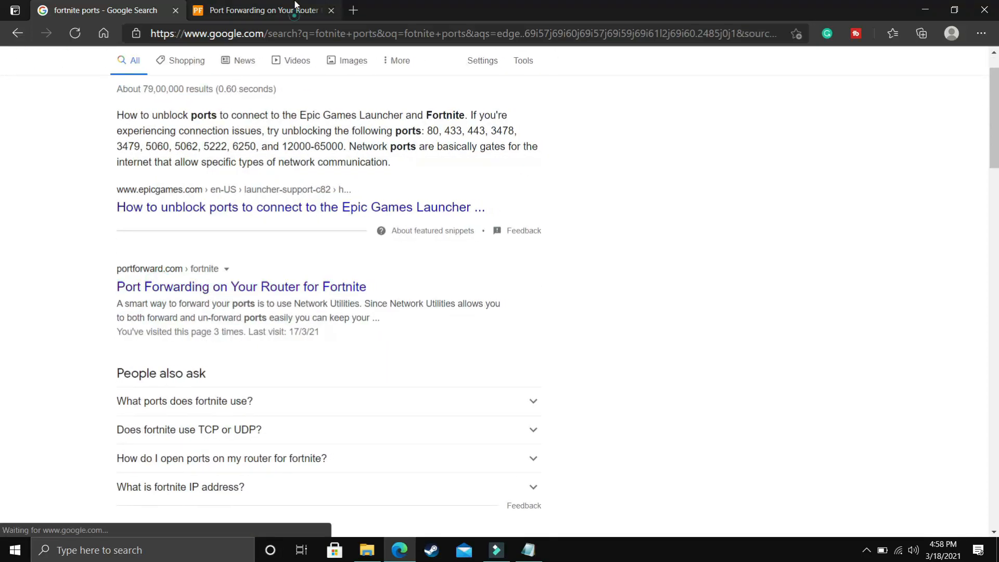
{"action": "left_click", "coordinate": [261, 10]}
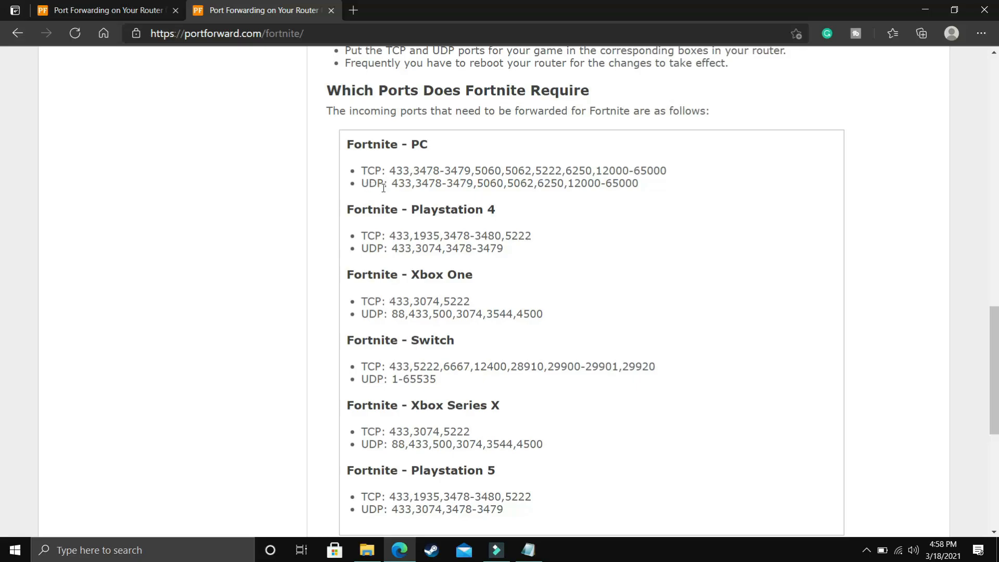
{"action": "mouse_move", "coordinate": [353, 168]}
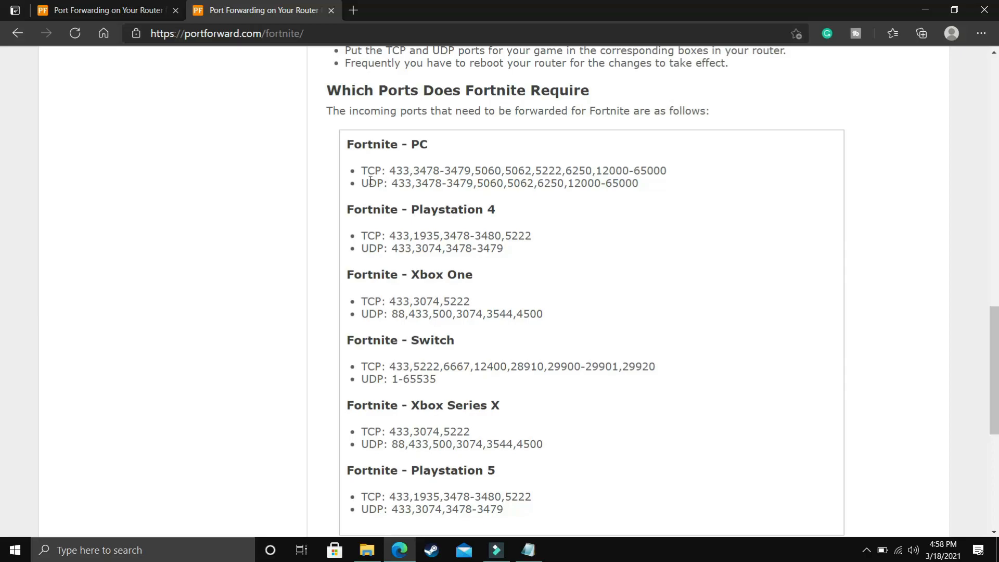
{"action": "left_click_drag", "start_coordinate": [389, 170], "coordinate": [667, 170]}
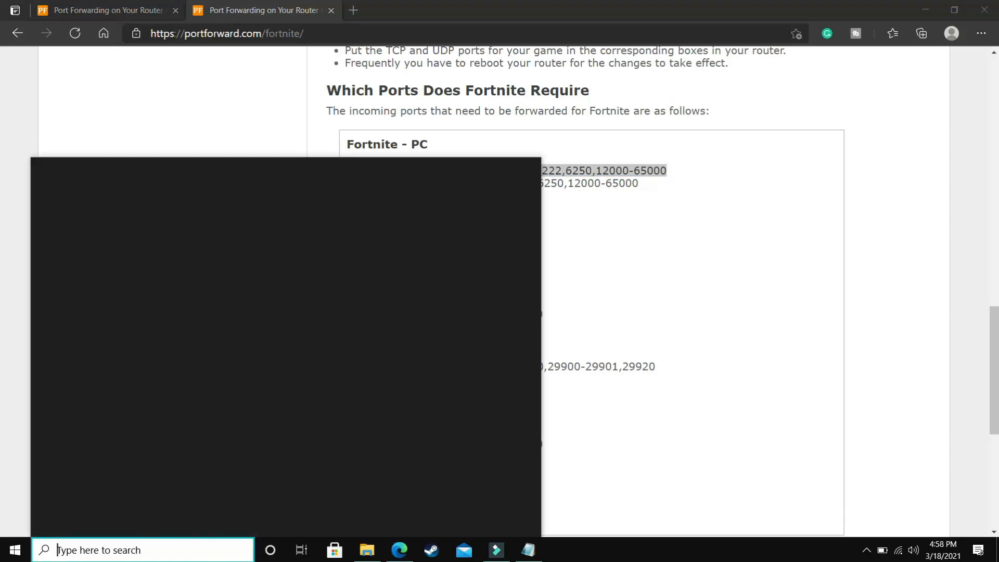
{"action": "type", "text": "firewall"}
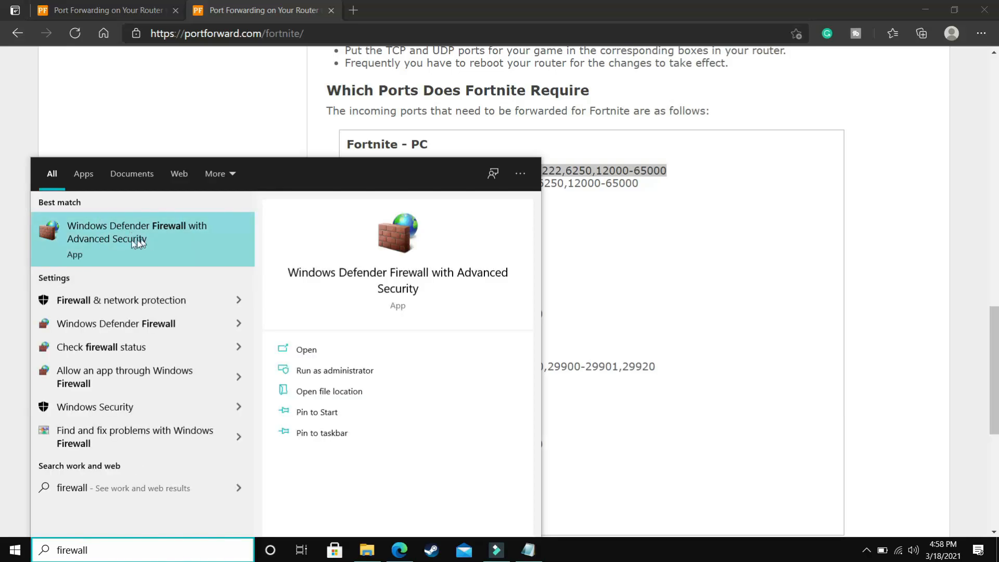
Launch Windows Defender Firewall with Advanced Security, show Inbound Rules and start a New Rule.
{"action": "left_click", "coordinate": [112, 246]}
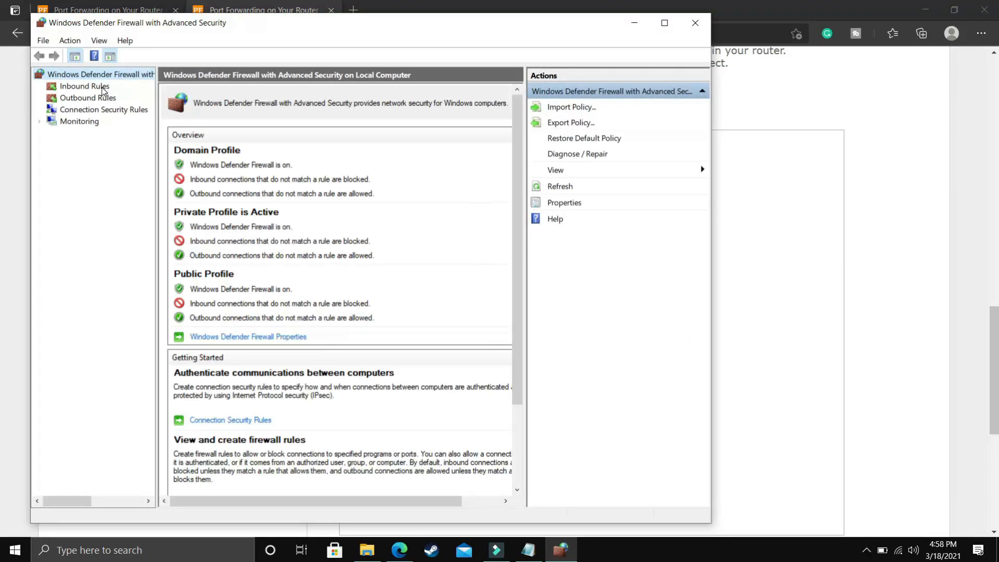
{"action": "left_click", "coordinate": [85, 86]}
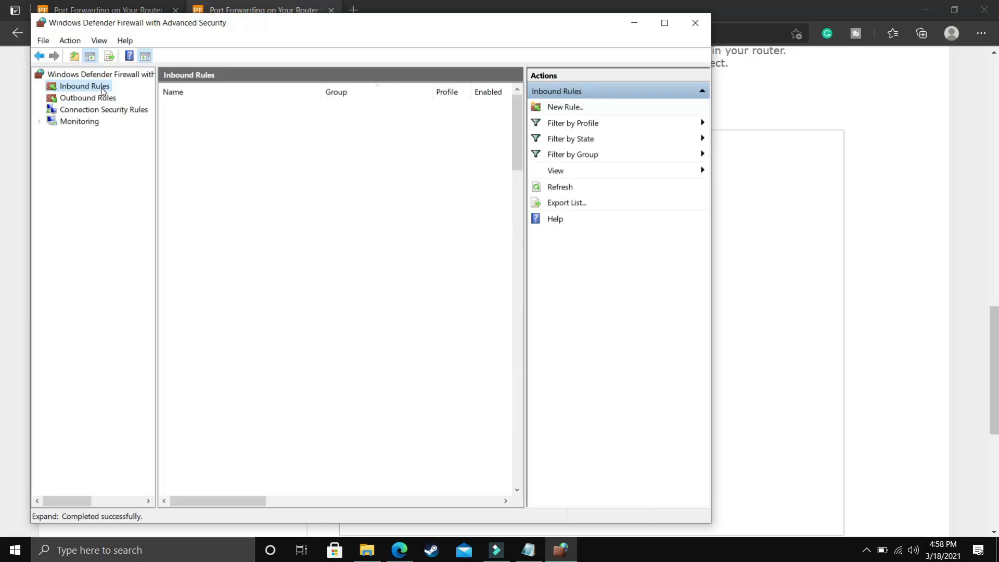
{"action": "left_click", "coordinate": [84, 87]}
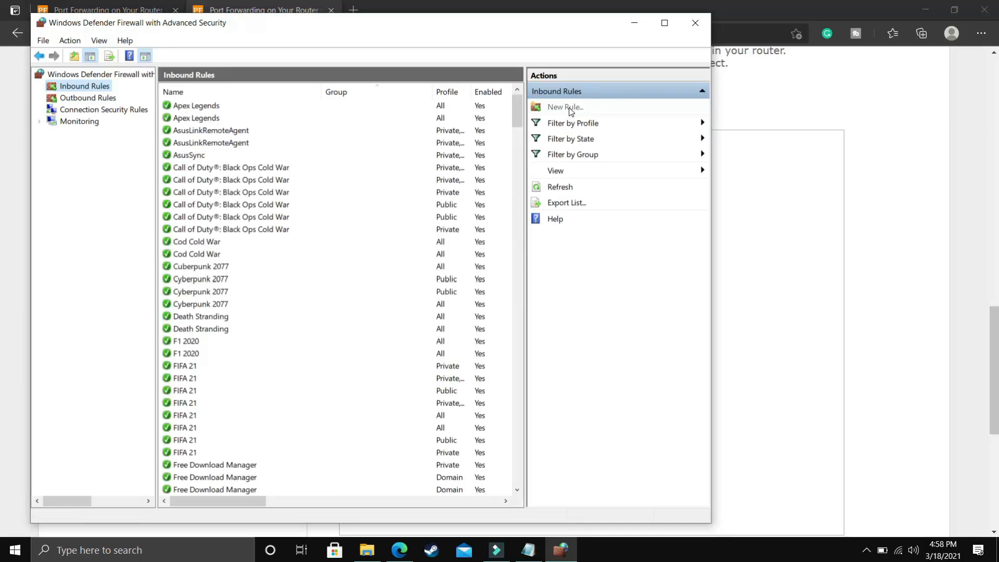
{"action": "left_click", "coordinate": [564, 106]}
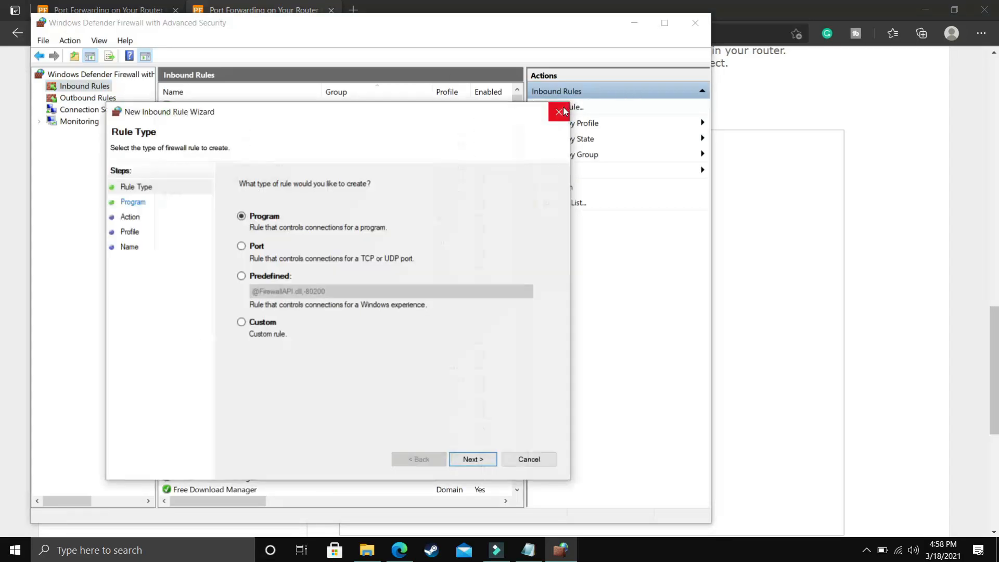
{"action": "left_click", "coordinate": [241, 246]}
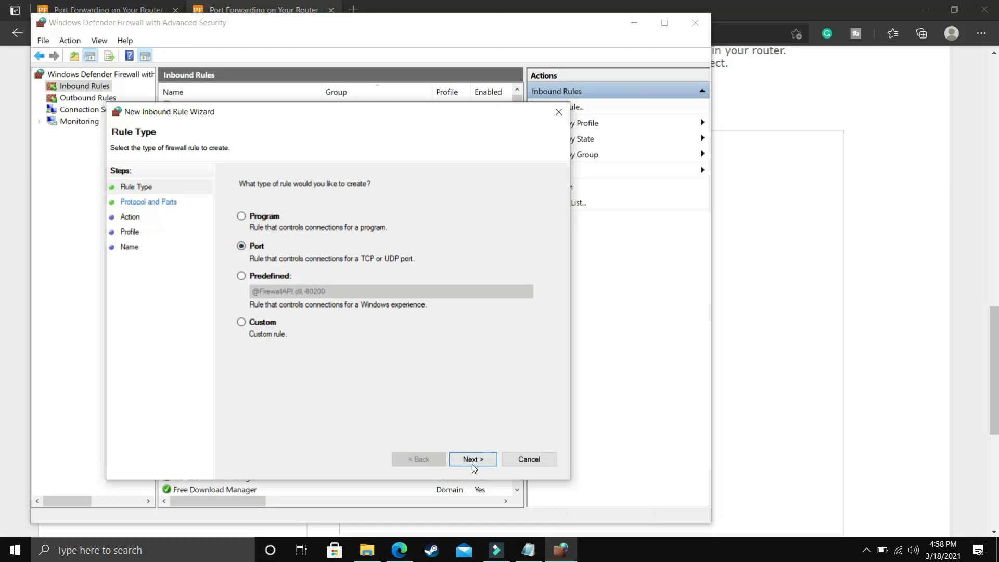
{"action": "left_click", "coordinate": [473, 459]}
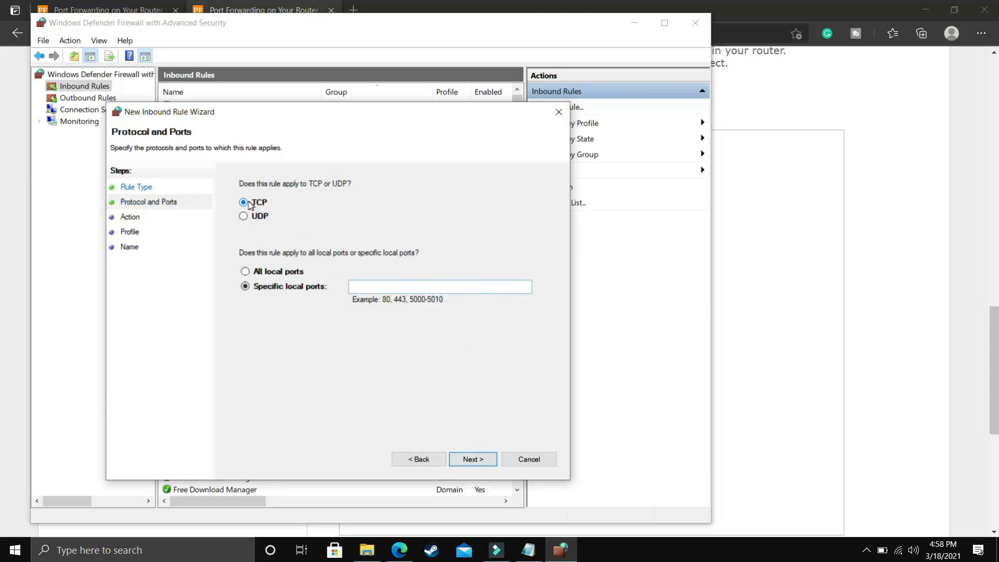
{"action": "left_click", "coordinate": [439, 286]}
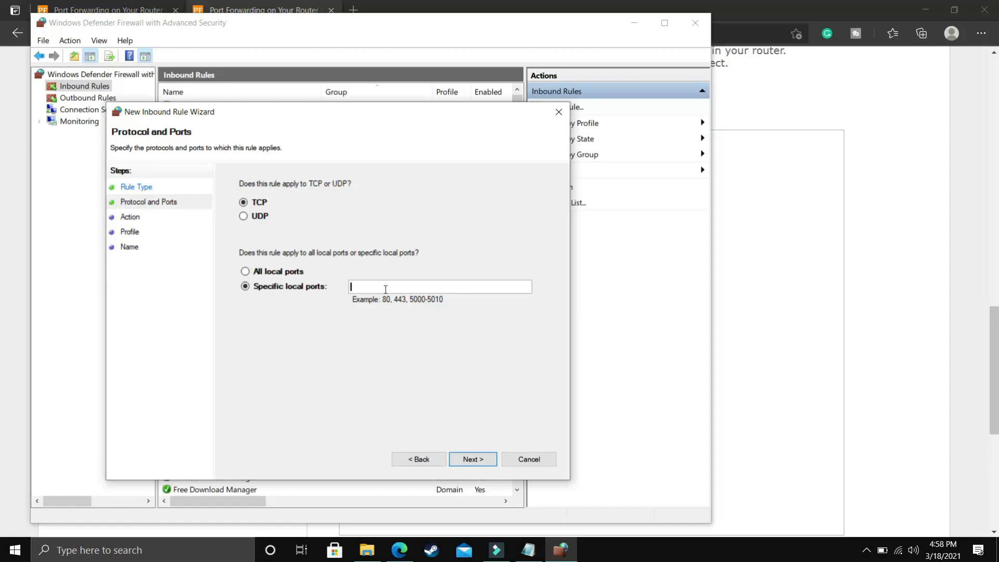
{"action": "type", "text": "433,3478-3479,5060,5062,5222,6250,12000-65000"}
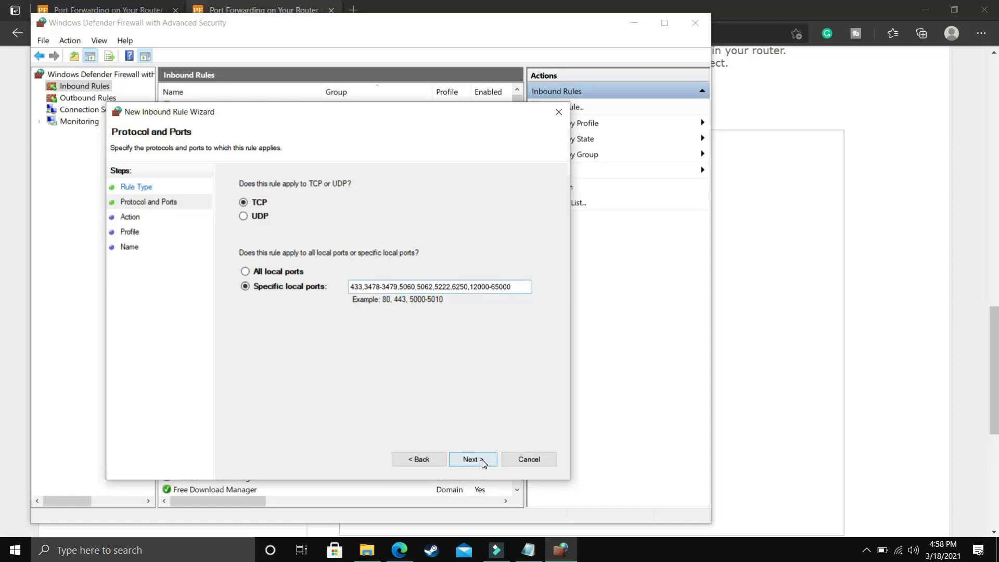
{"action": "left_click", "coordinate": [472, 459]}
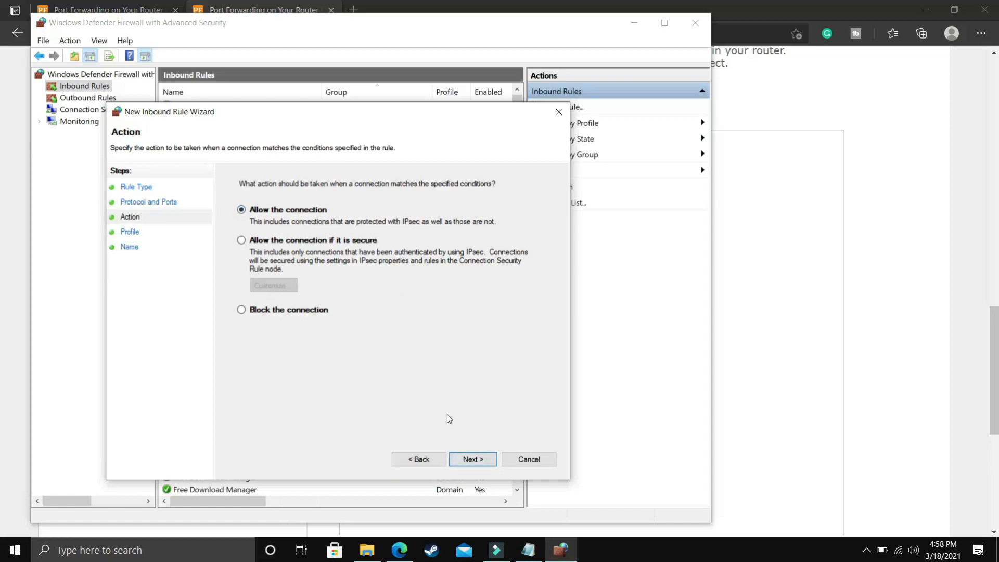
Allow the connection on all profiles, name the rule 'Fortnite' and finish.
{"action": "left_click", "coordinate": [473, 459]}
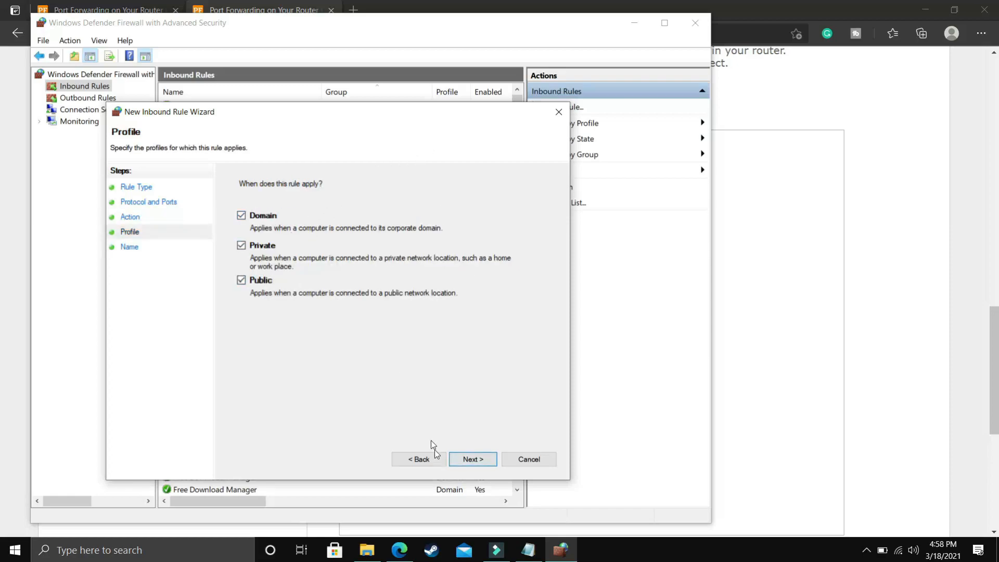
{"action": "left_click", "coordinate": [473, 459]}
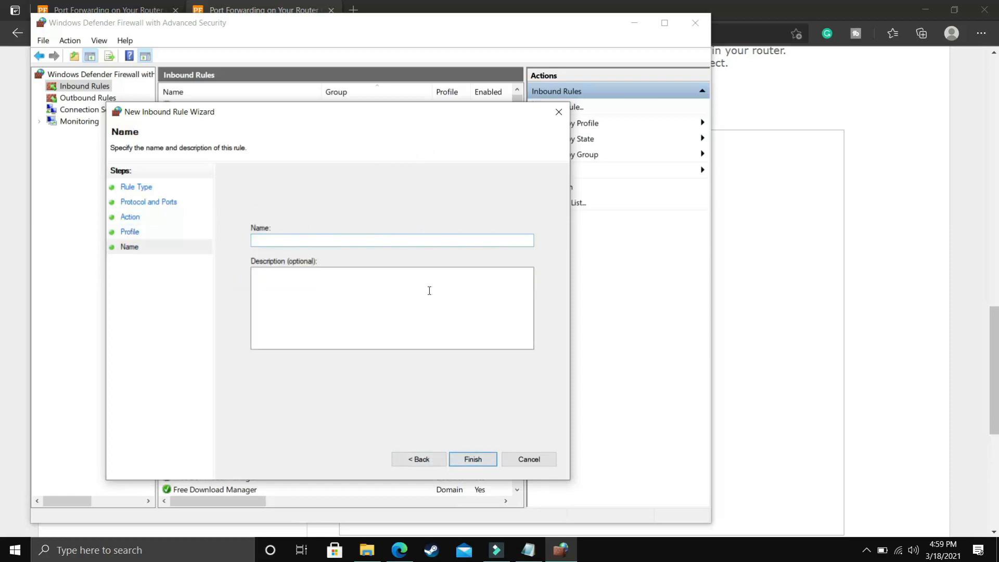
{"action": "type", "text": "Fortnite"}
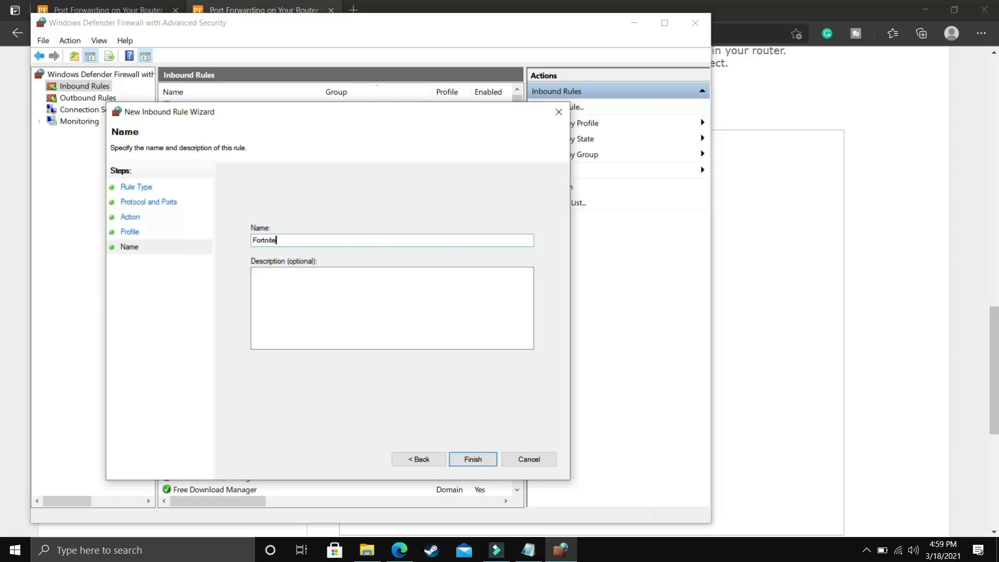
{"action": "left_click", "coordinate": [473, 459]}
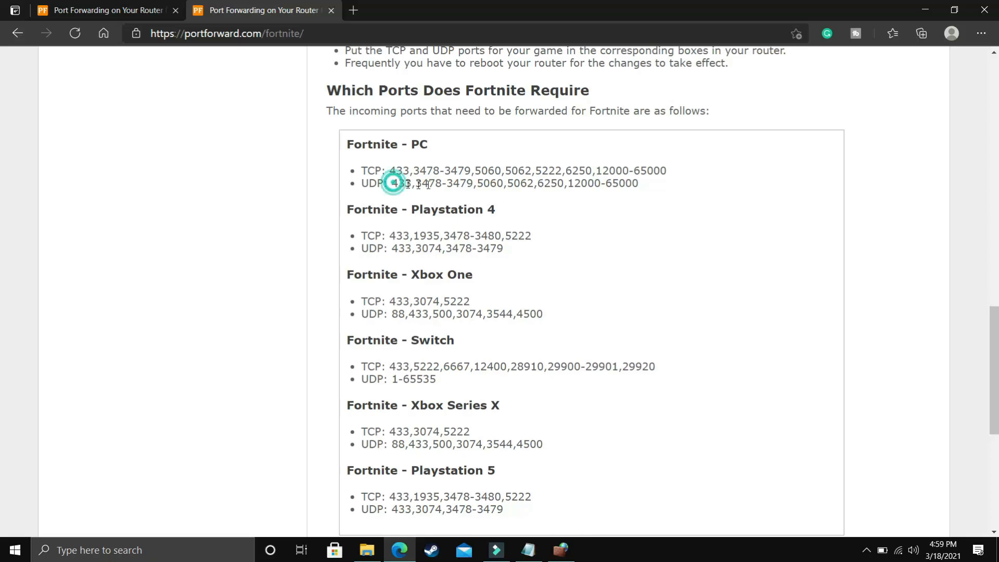
Select the Fortnite PC UDP port line on portforward.com.
{"action": "left_click", "coordinate": [394, 183]}
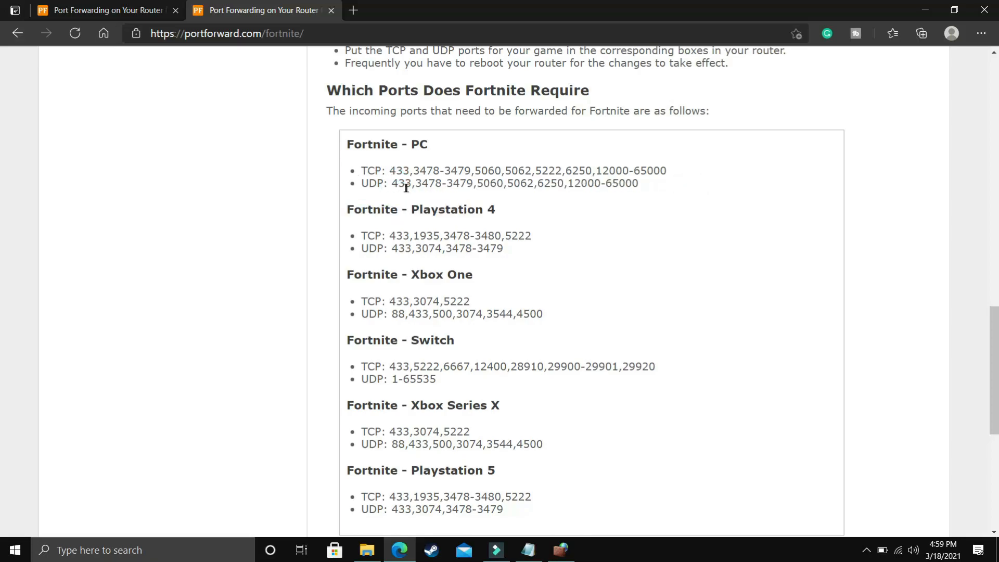
{"action": "left_click_drag", "start_coordinate": [392, 183], "coordinate": [638, 183]}
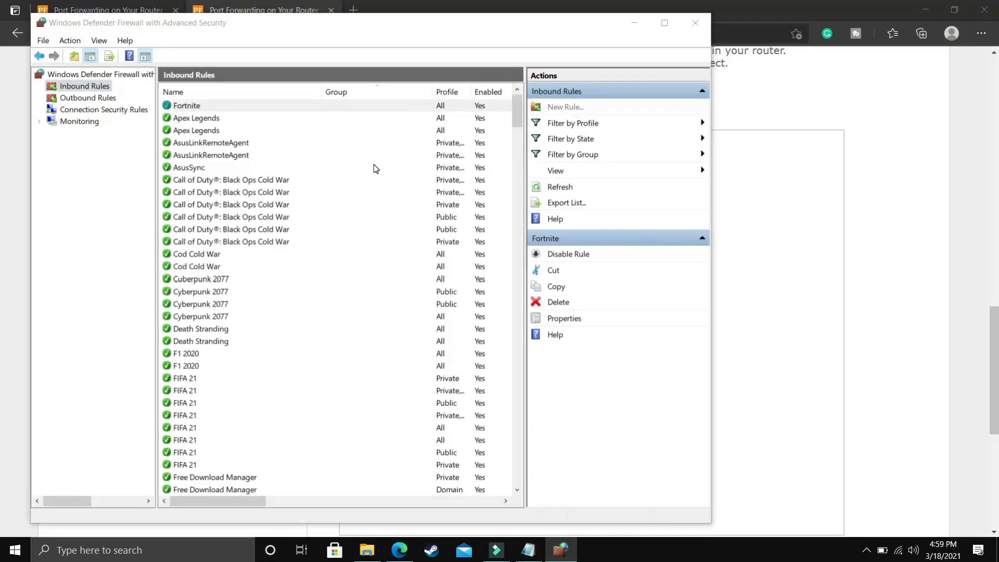
{"action": "left_click", "coordinate": [564, 106]}
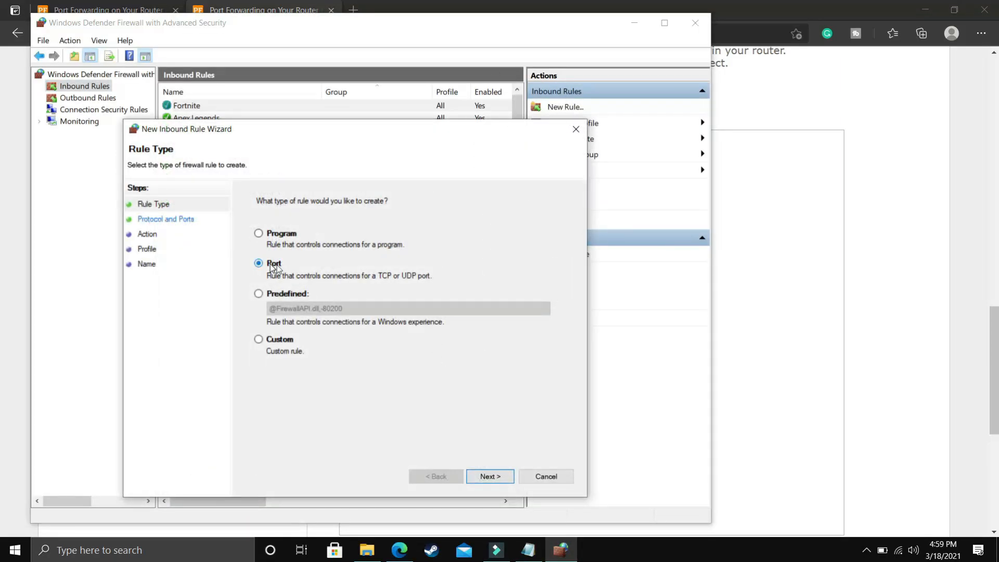
{"action": "left_click", "coordinate": [489, 476]}
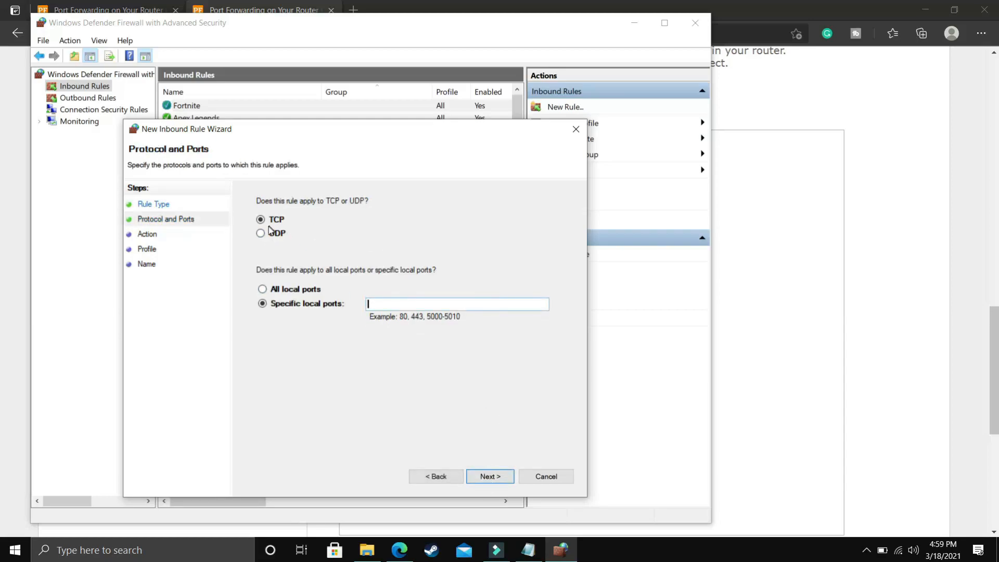
{"action": "left_click", "coordinate": [260, 232]}
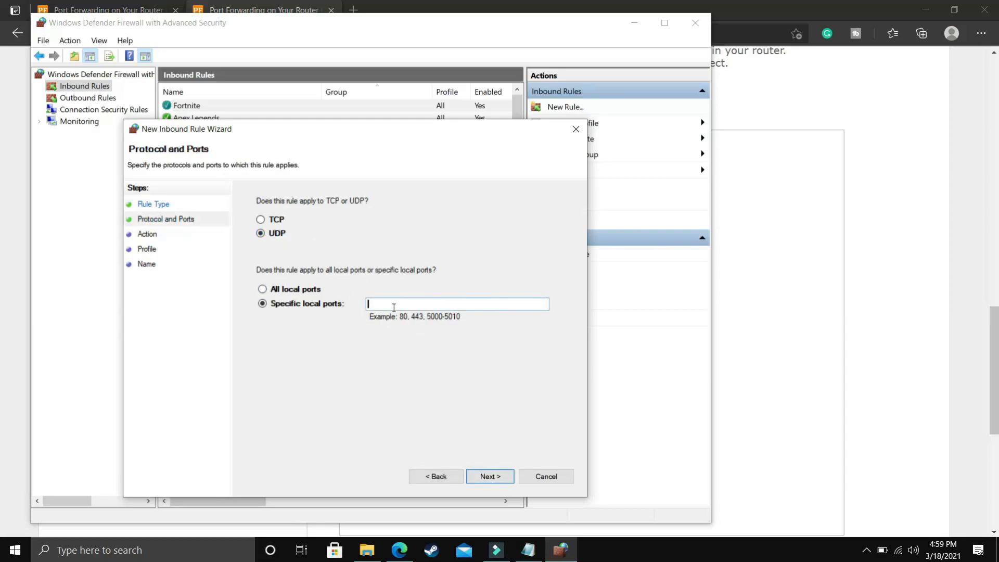
{"action": "type", "text": "433,3478-3479,5060,5062,6250,12000-65000"}
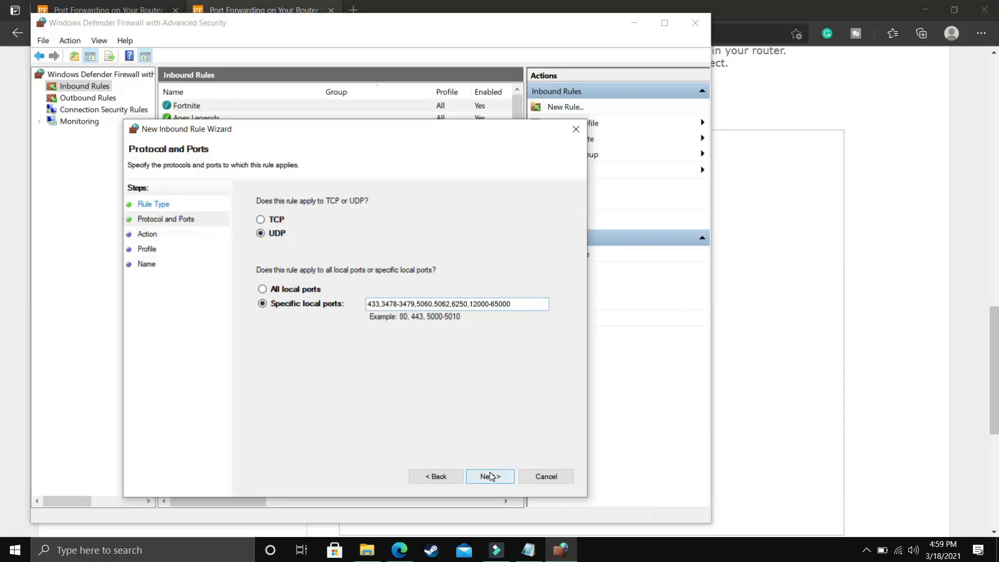
{"action": "left_click", "coordinate": [489, 476]}
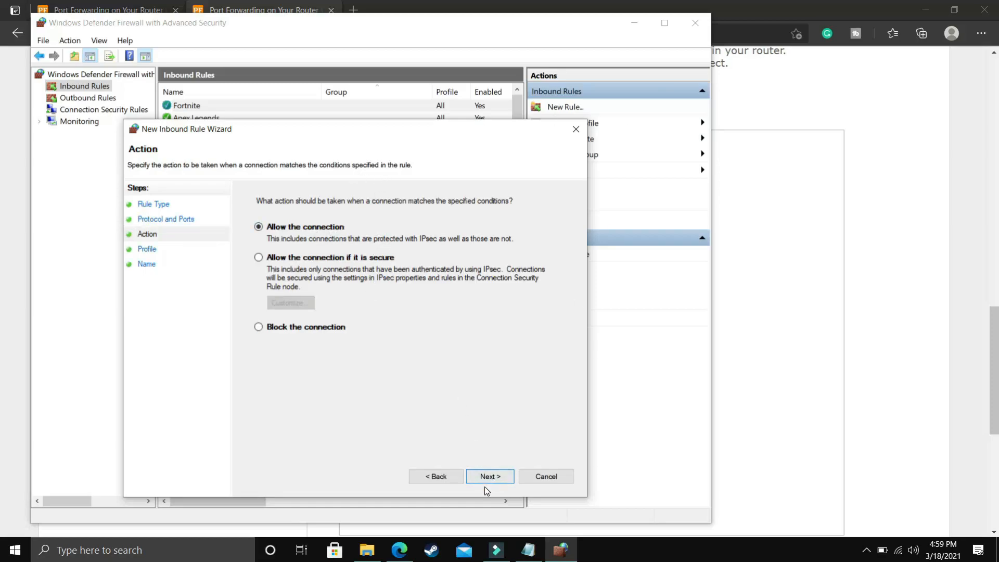
Allow the connection on all profiles, name the rule 'Fortnite' and finish.
{"action": "left_click", "coordinate": [489, 476]}
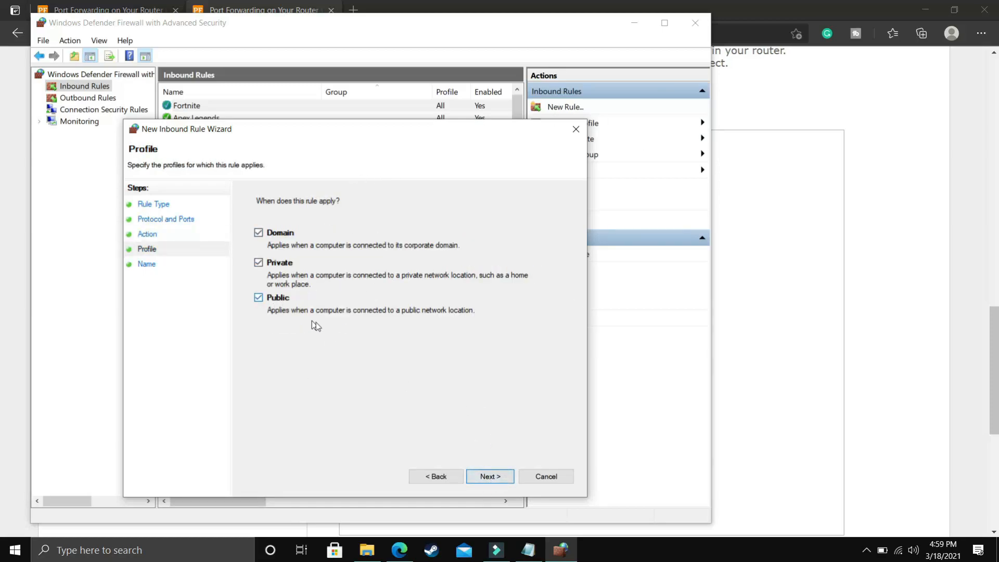
{"action": "left_click", "coordinate": [489, 476]}
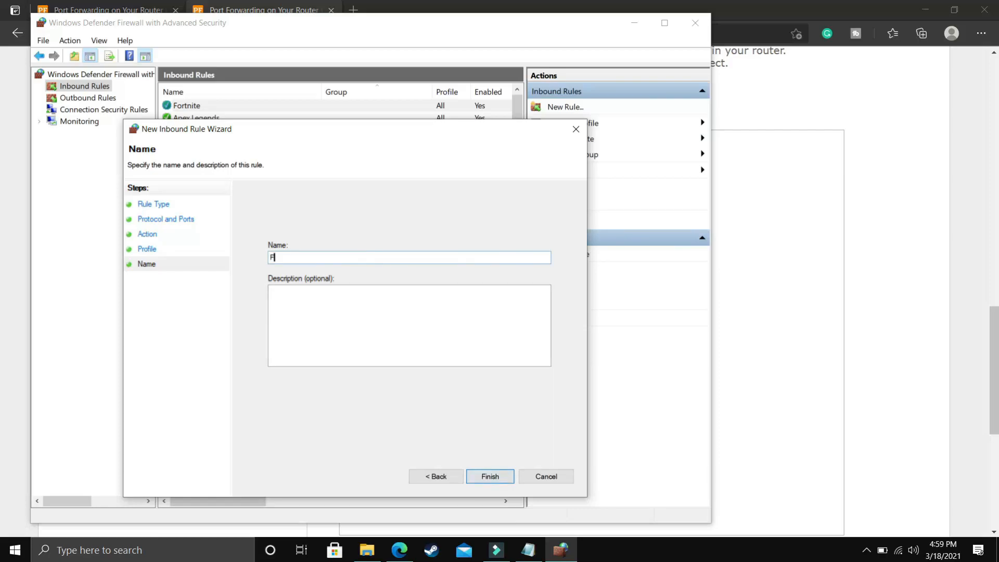
{"action": "type", "text": "ortnite"}
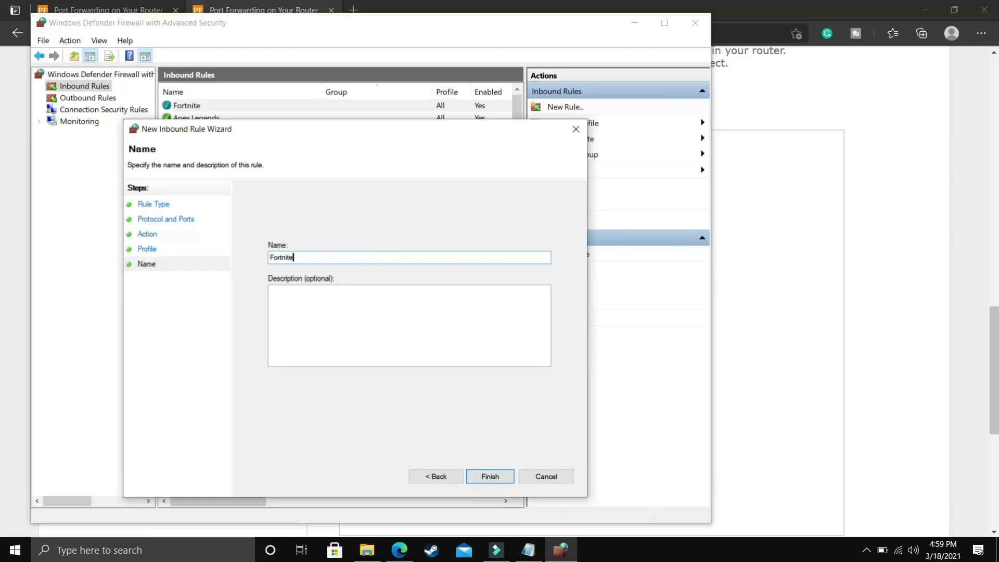
{"action": "left_click", "coordinate": [489, 475]}
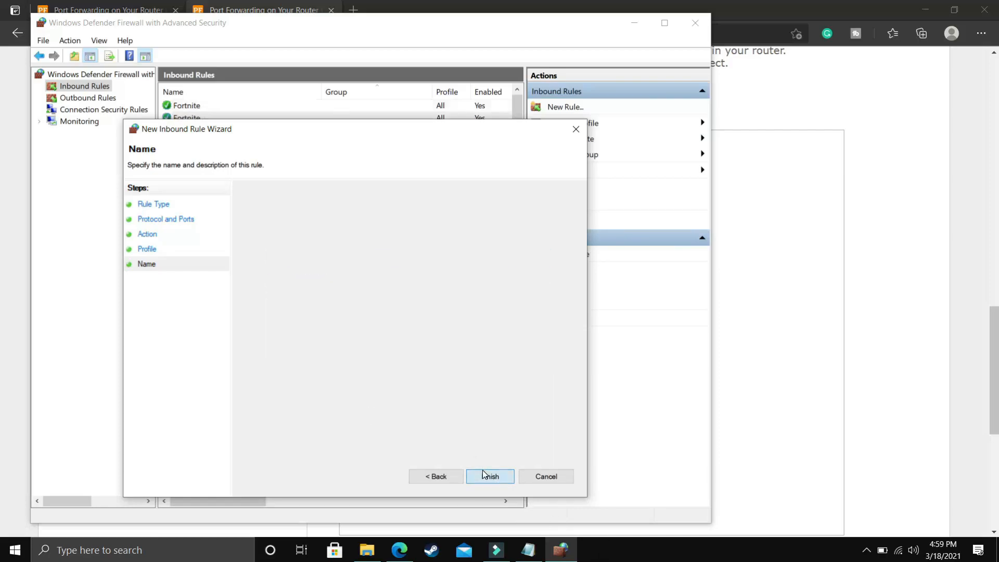
{"action": "left_click", "coordinate": [489, 475]}
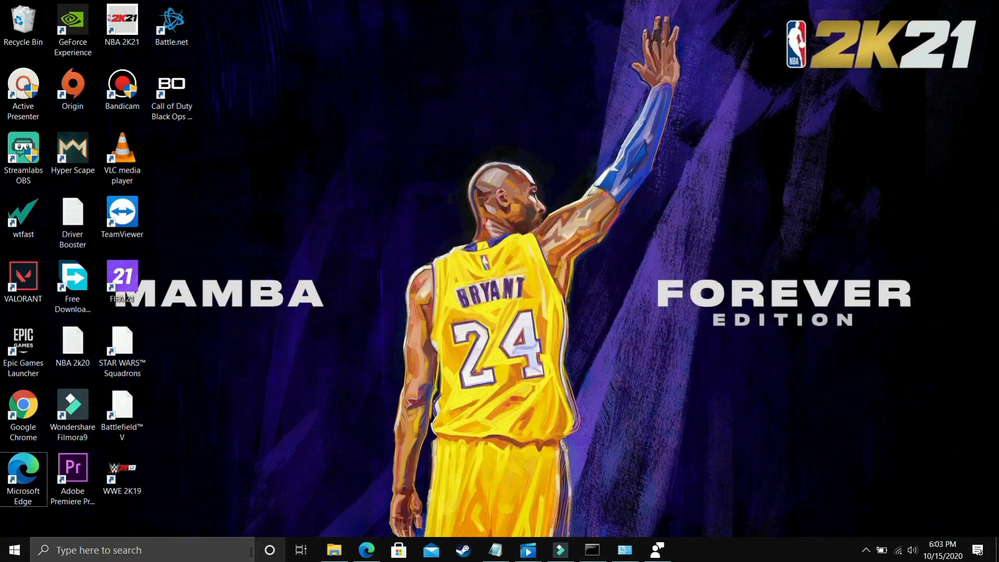
Run 'ipconfig /flushdns' in a new Command Prompt, then close the window.
{"action": "type", "text": "cmd"}
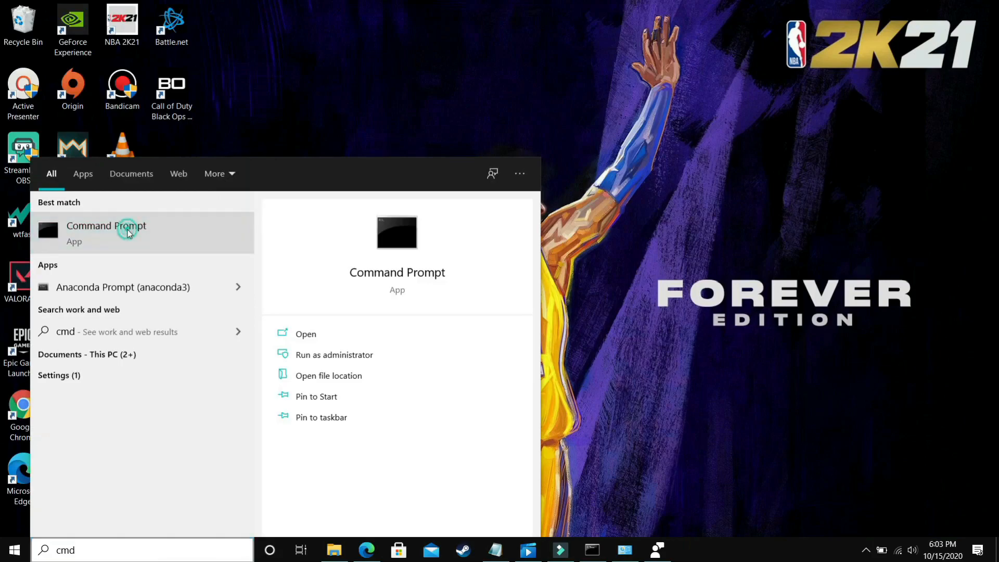
{"action": "left_click", "coordinate": [106, 232]}
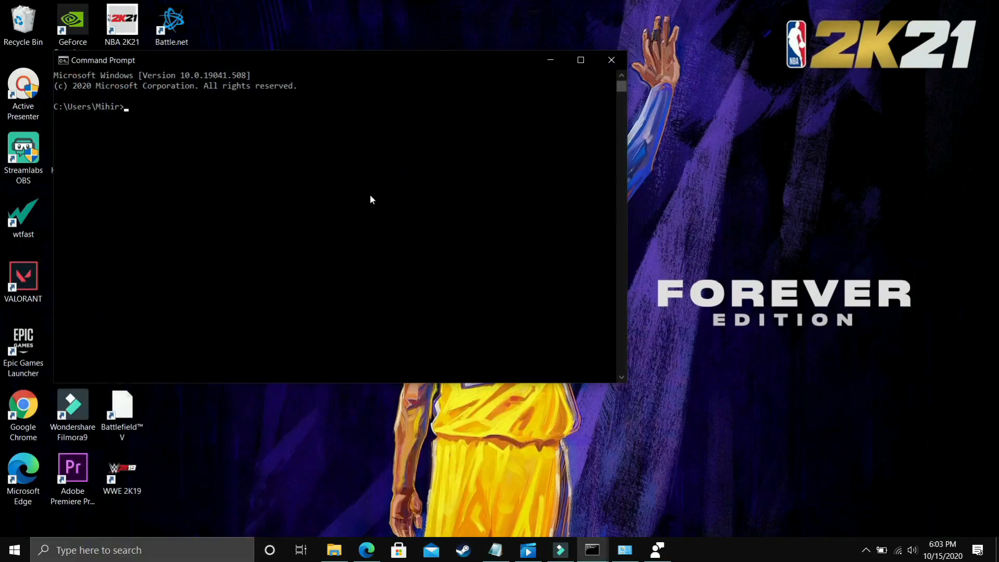
{"action": "type", "text": "ipconf"}
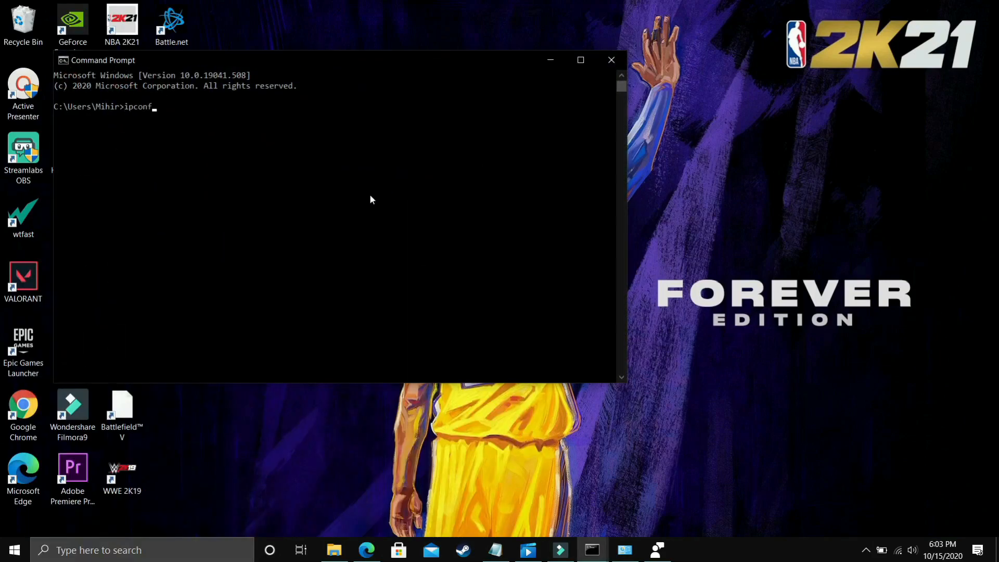
{"action": "type", "text": "ig"}
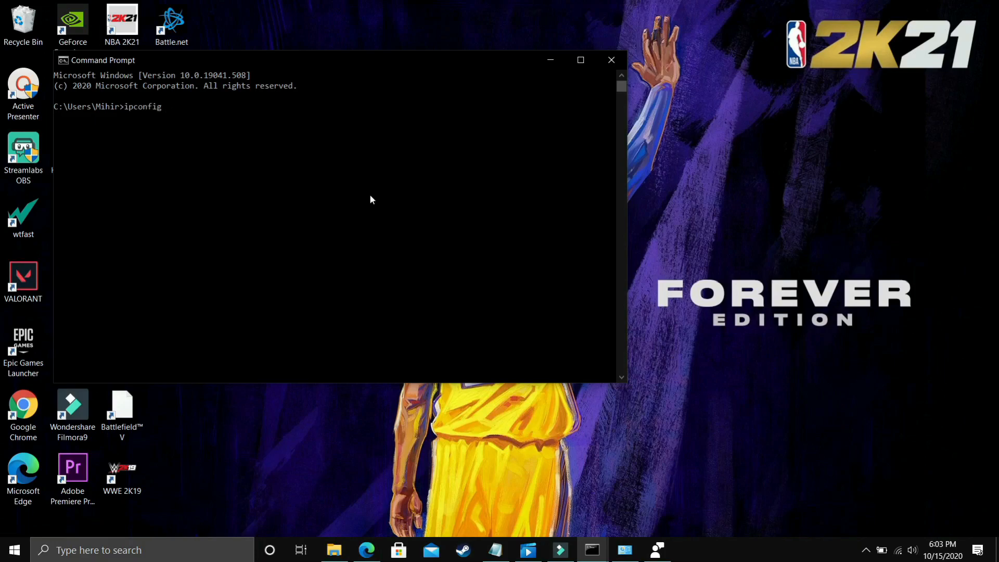
{"action": "type", "text": "/f"}
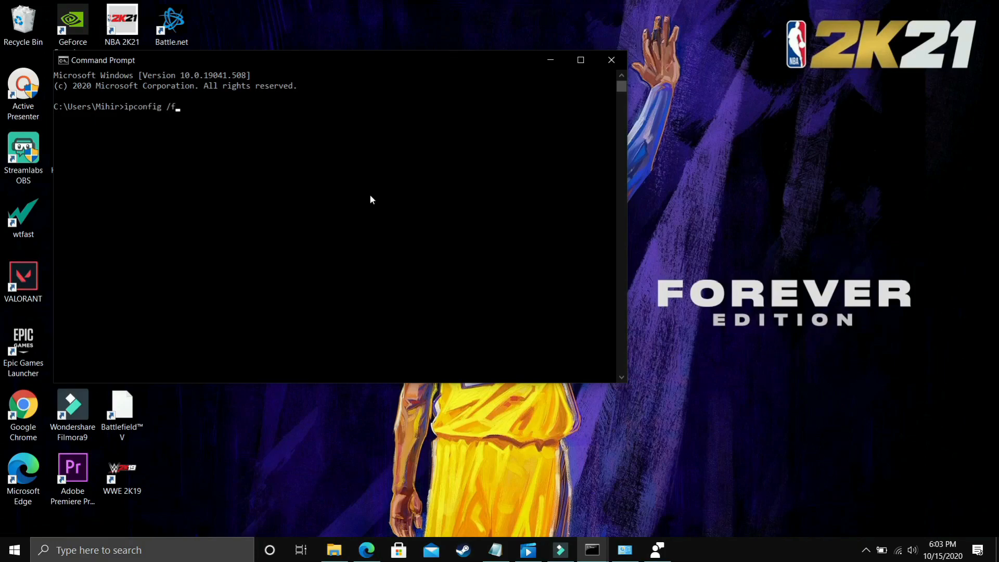
{"action": "type", "text": "lush"}
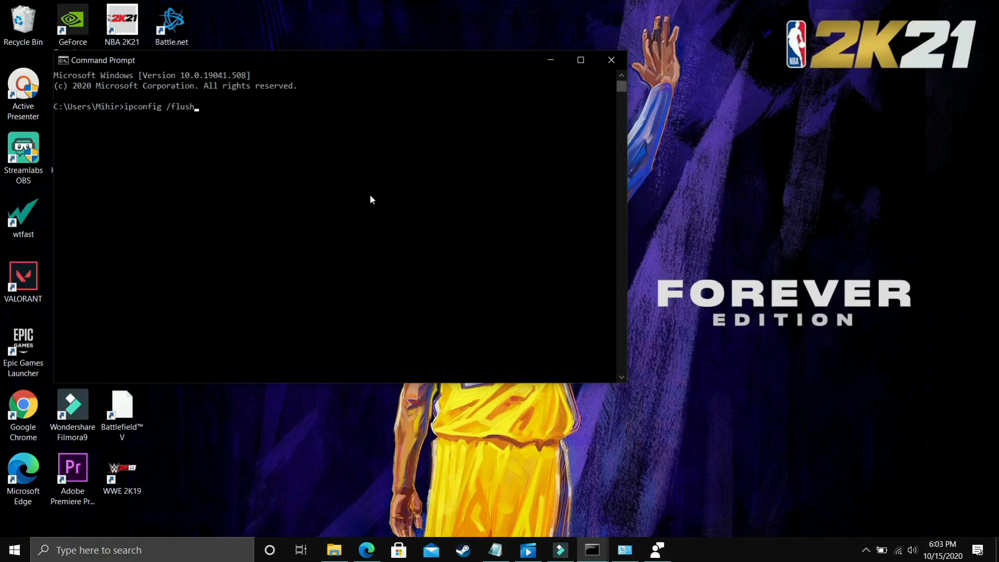
{"action": "type", "text": "dns"}
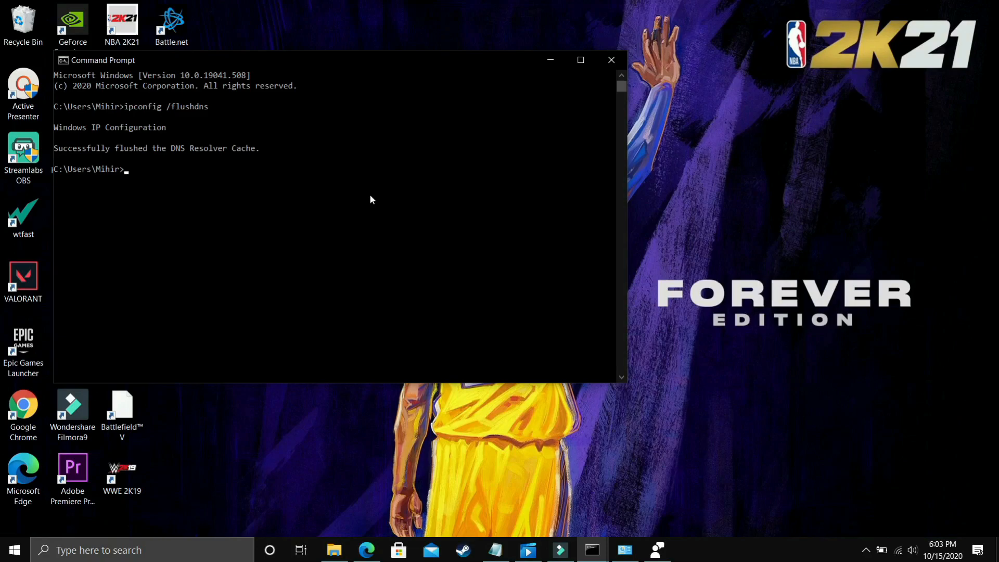
{"action": "left_click", "coordinate": [611, 59]}
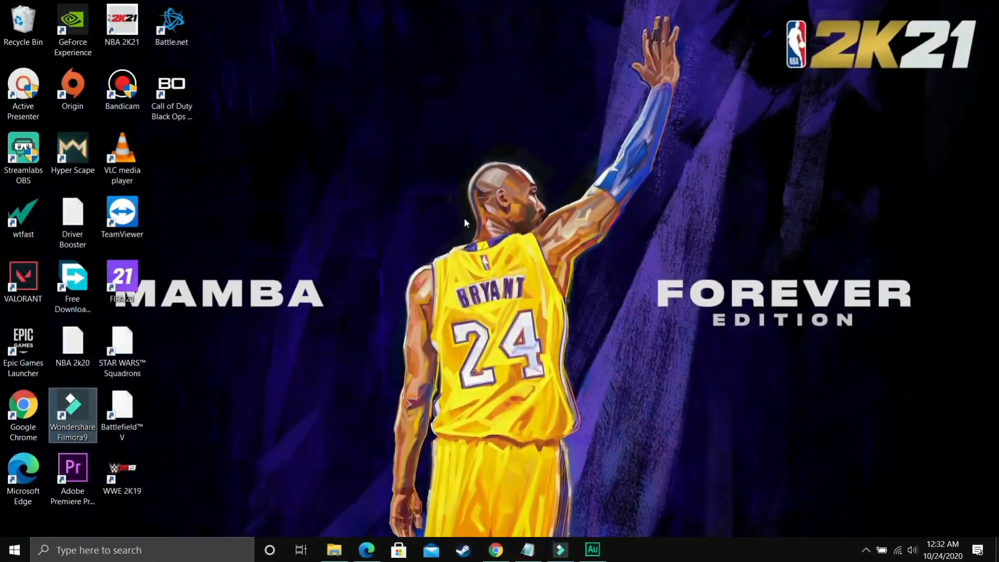